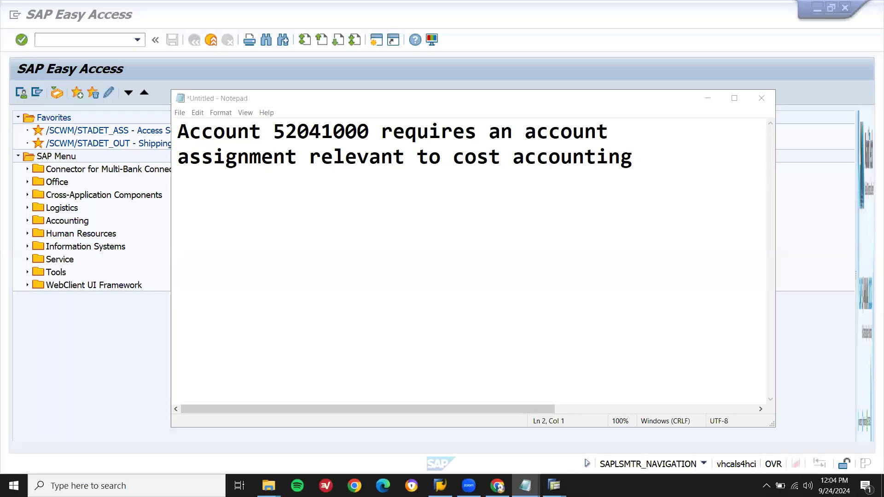
mouse_move(871, 28)
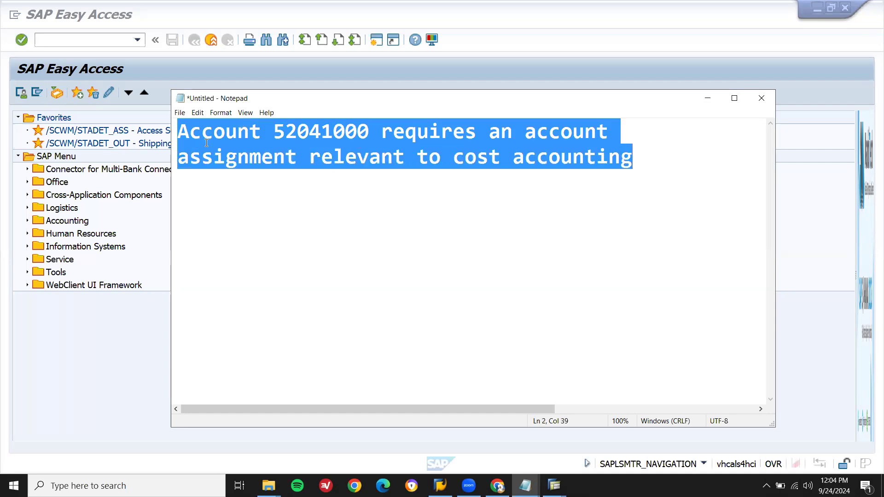
Enter the PO header with purchasing organization GL01 and purchasing group 001.
click(305, 131)
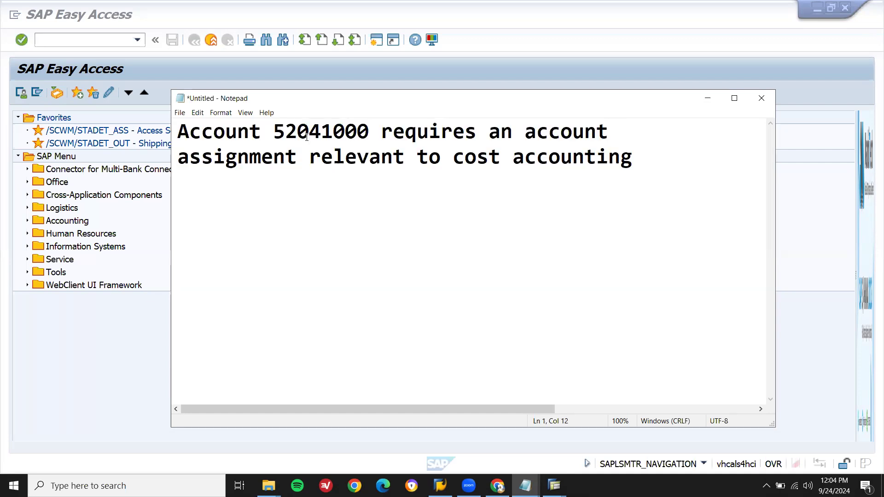
mouse_move(423, 157)
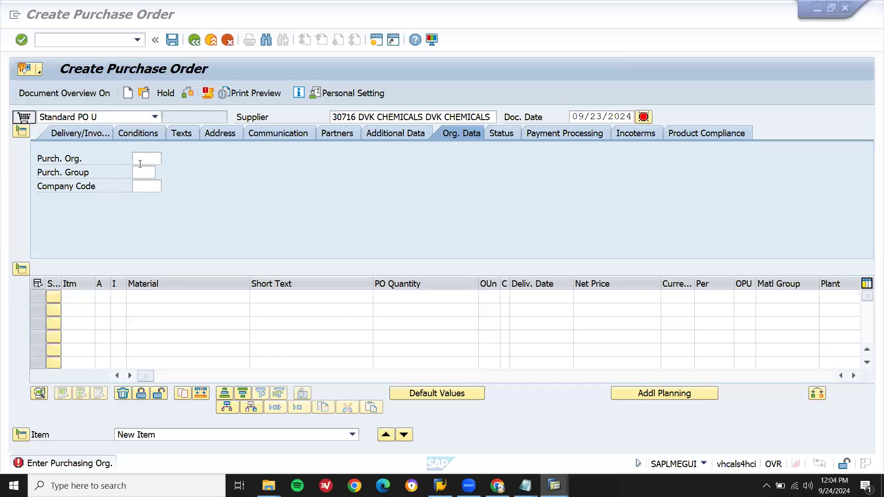
click(146, 158)
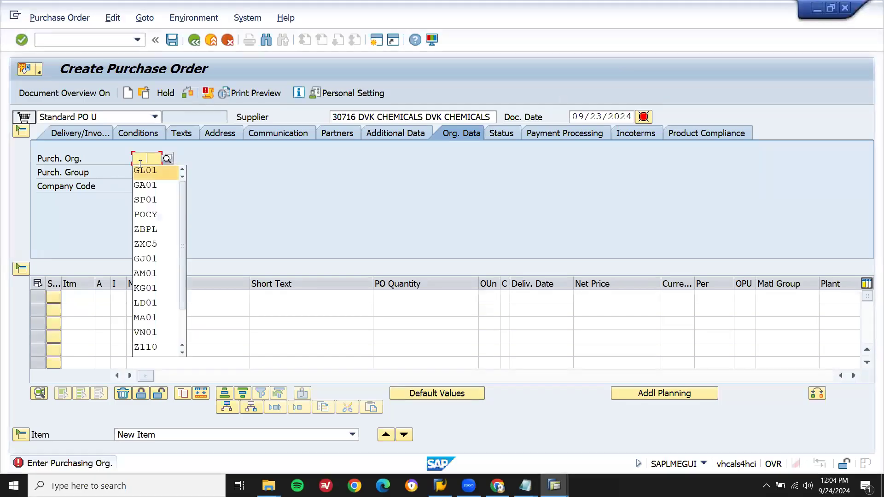
click(147, 171)
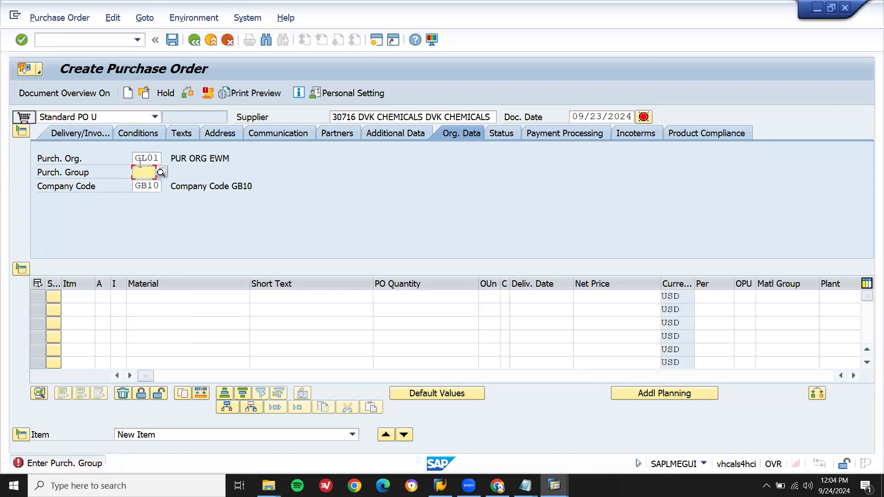
text(001)
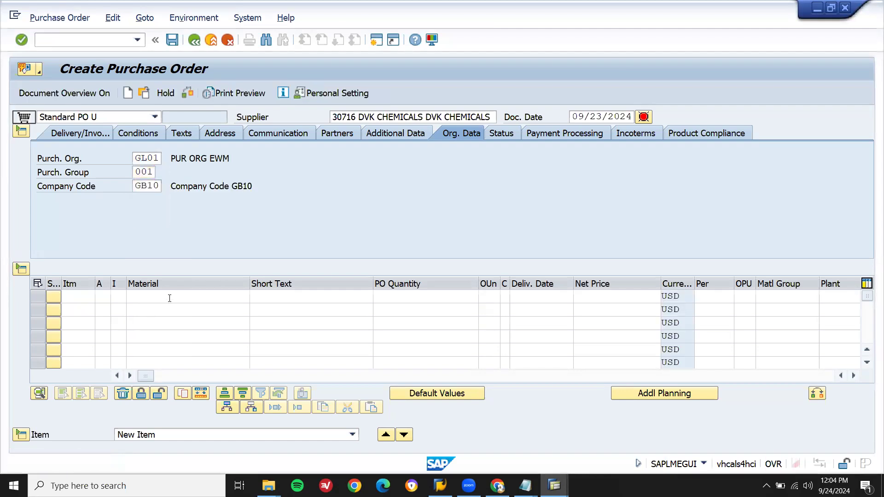
text(25395)
text(10)
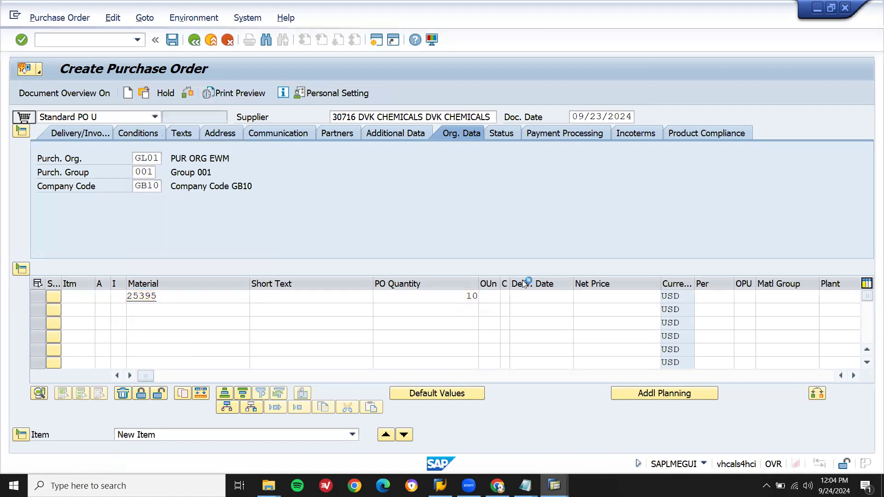
click(779, 173)
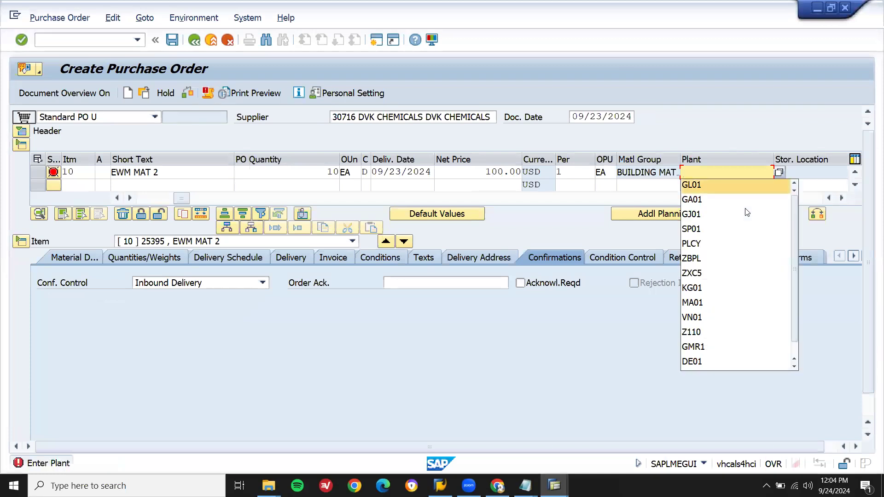
click(692, 185)
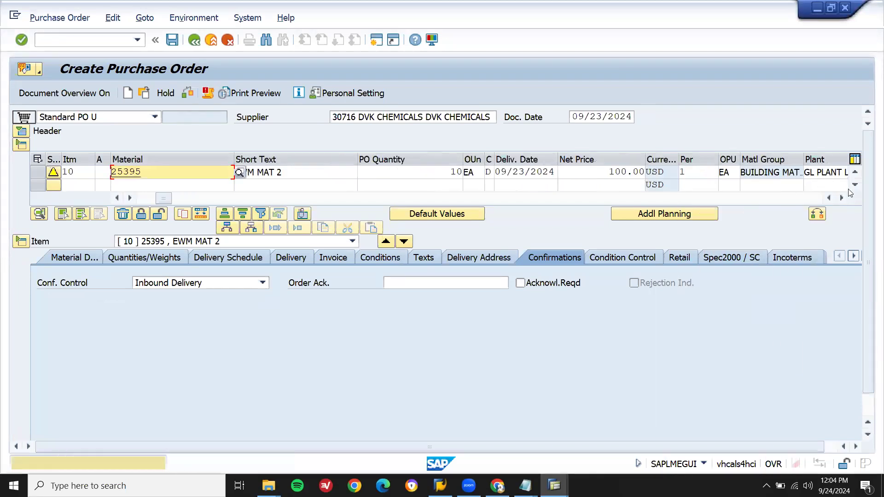
scroll(right, 3)
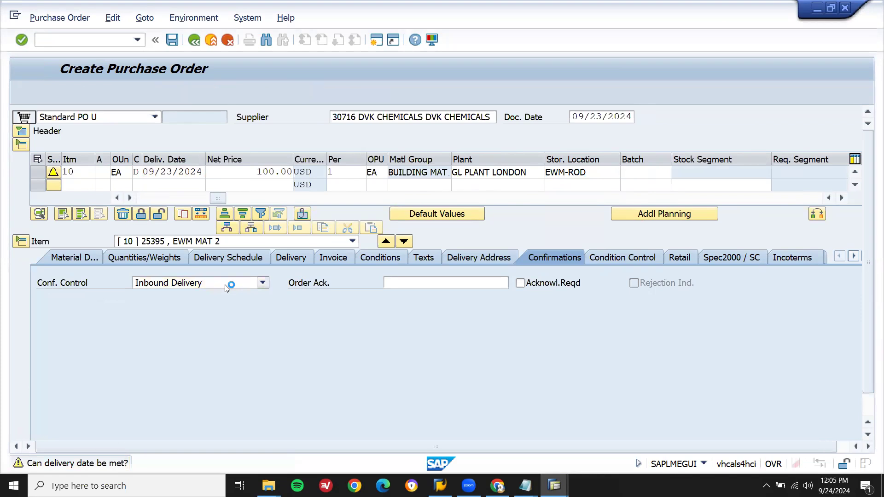
click(172, 40)
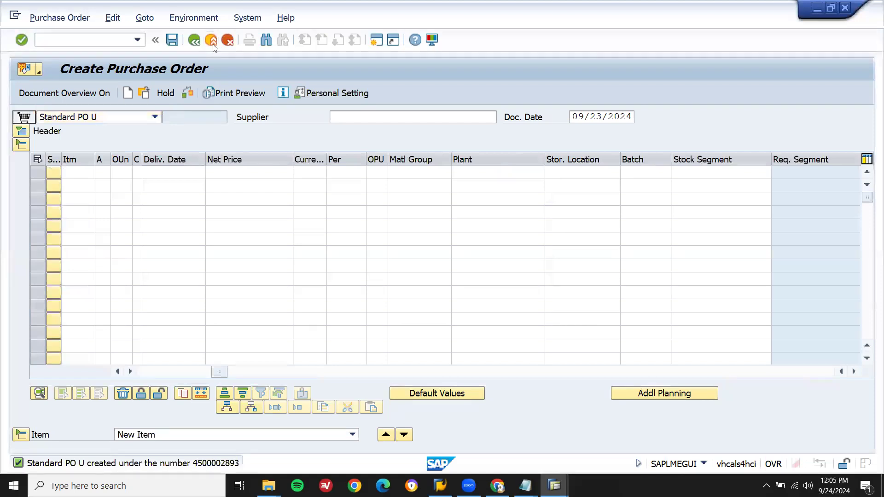
click(194, 39)
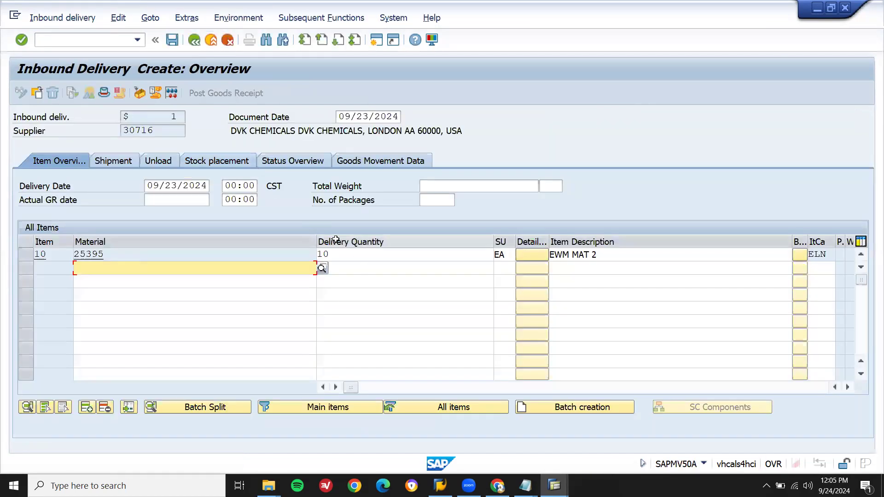
mouse_move(172, 39)
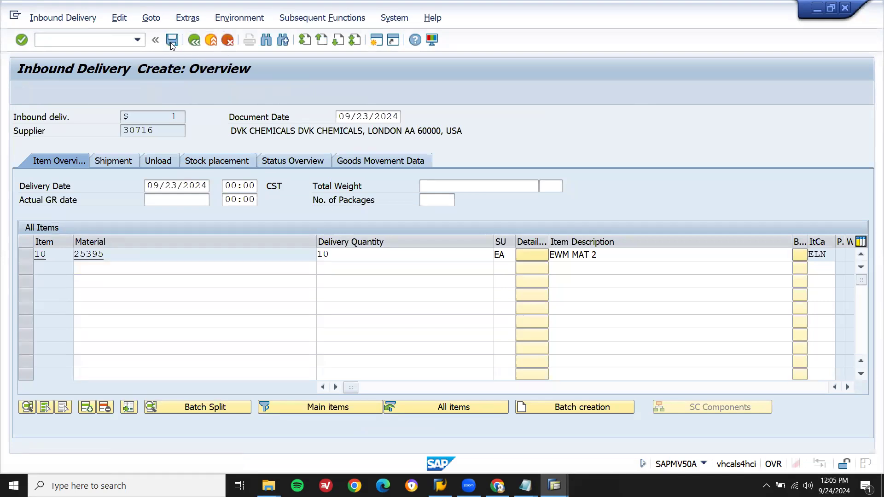
click(172, 40)
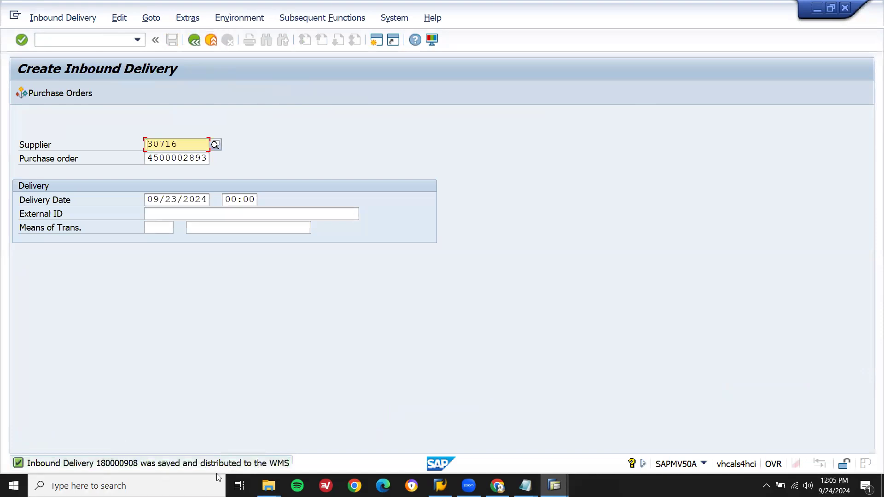
mouse_move(123, 469)
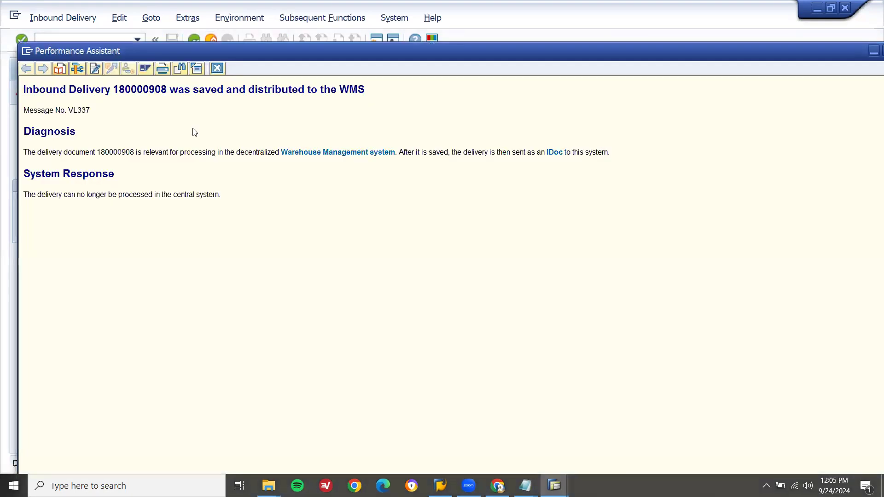
double_click(141, 89)
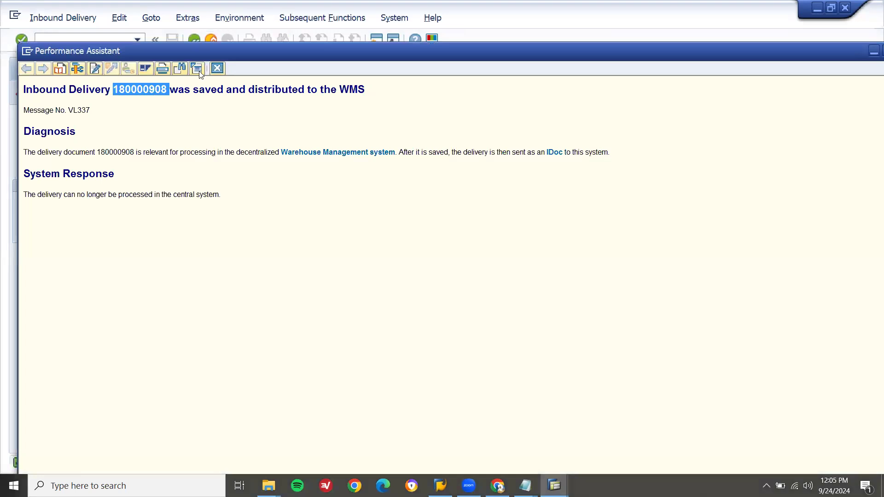
click(217, 68)
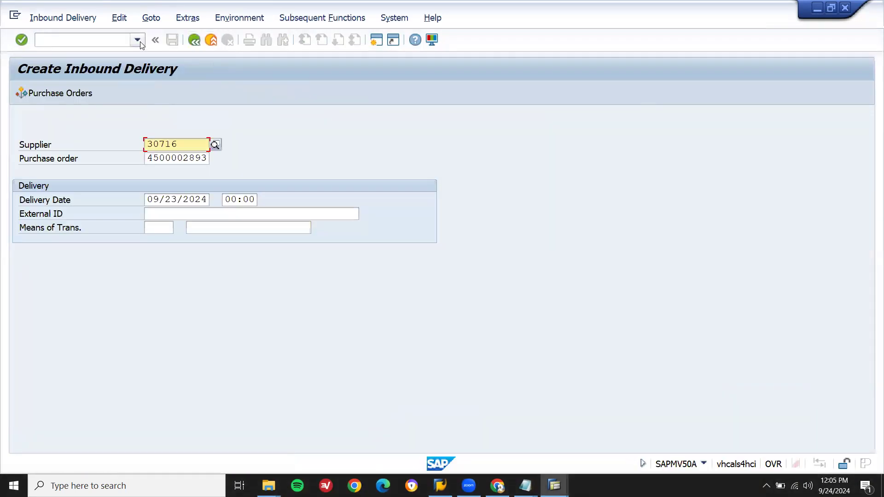
Find inbound delivery 180000908 in /SCWM/PRDI and start its putaway warehouse task creation.
click(137, 40)
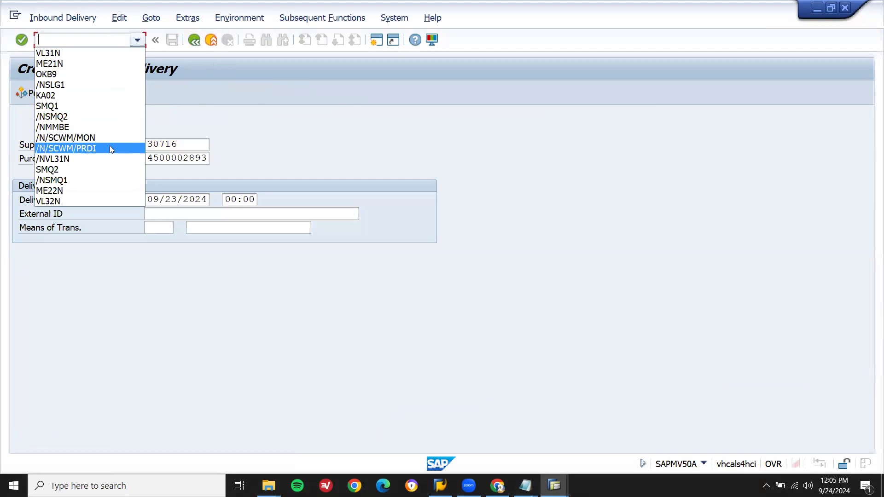
click(66, 148)
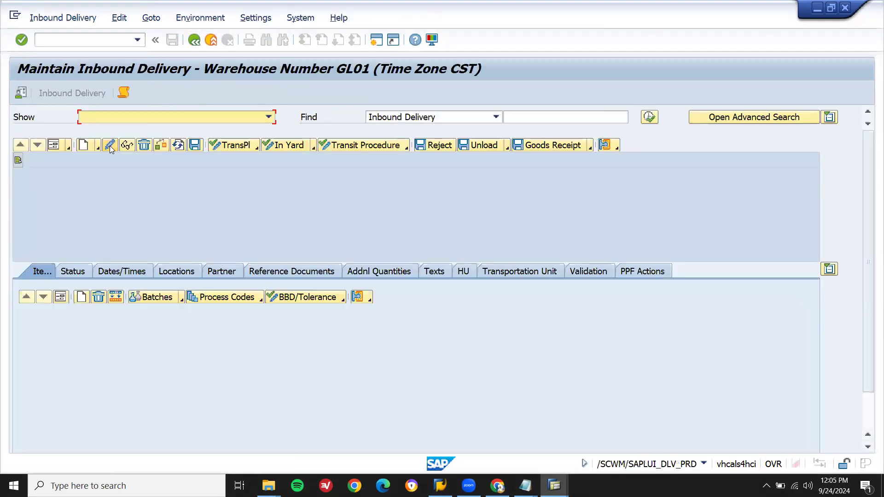
click(563, 117)
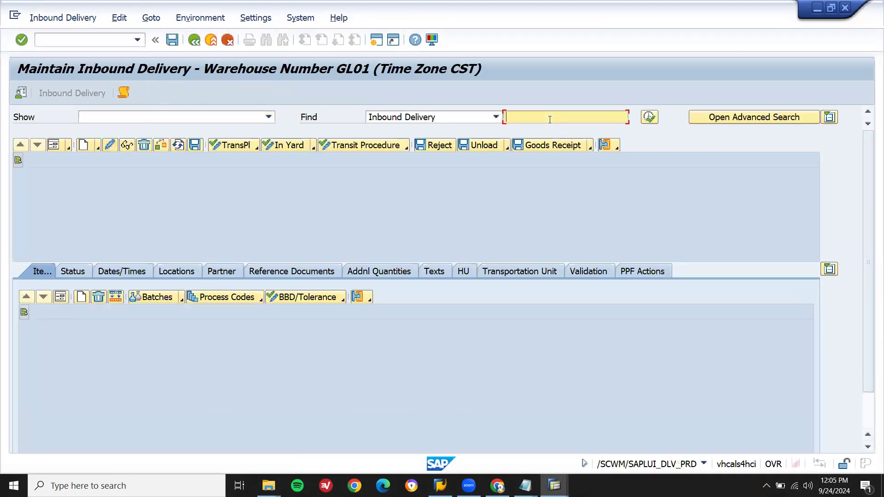
text(180000908)
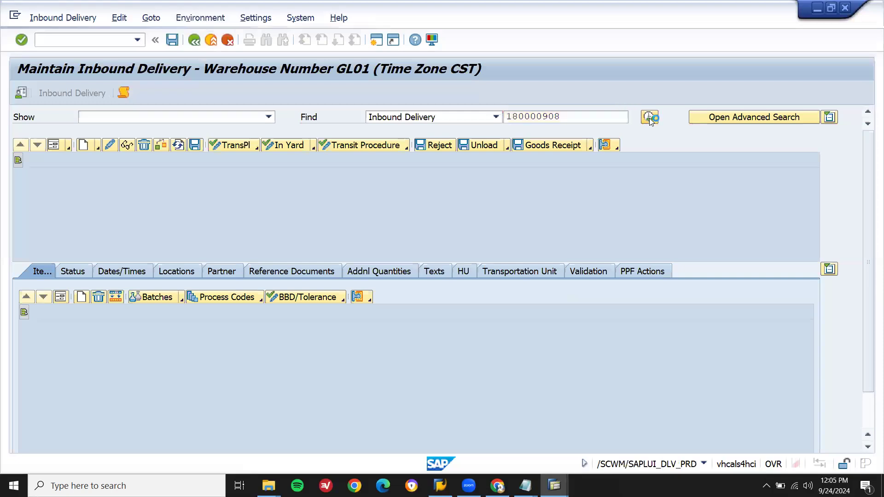
click(649, 117)
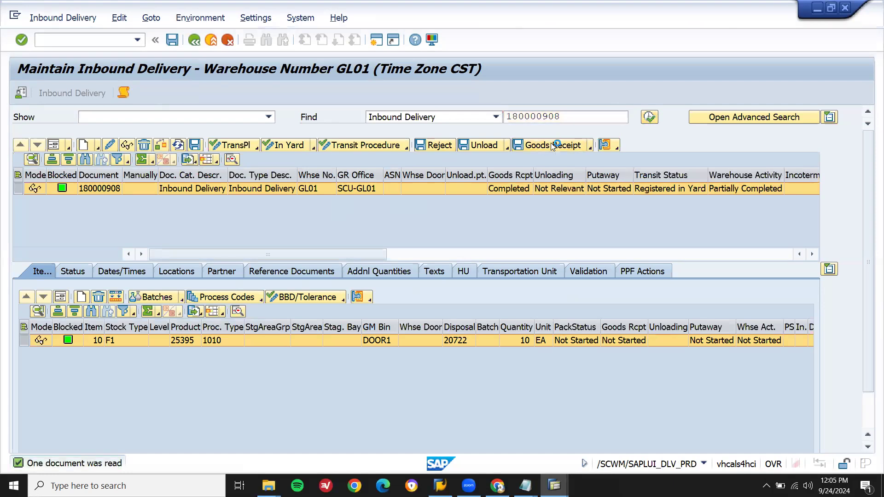
click(549, 144)
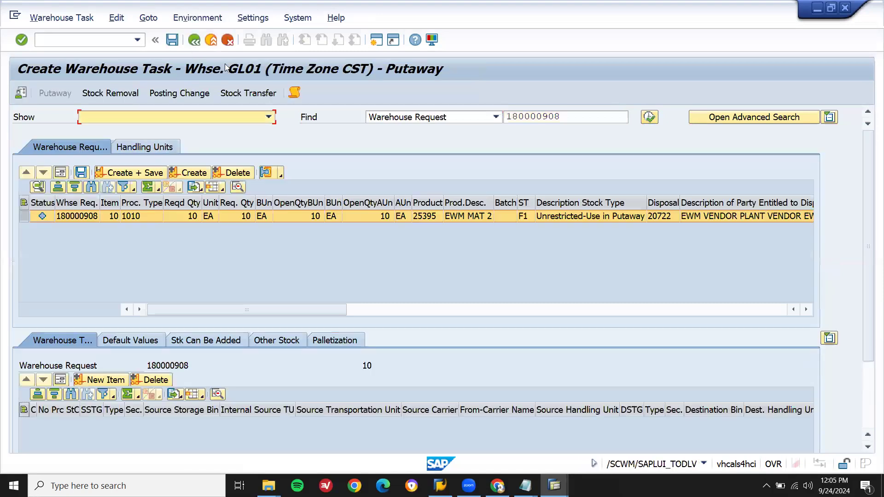
mouse_move(567, 117)
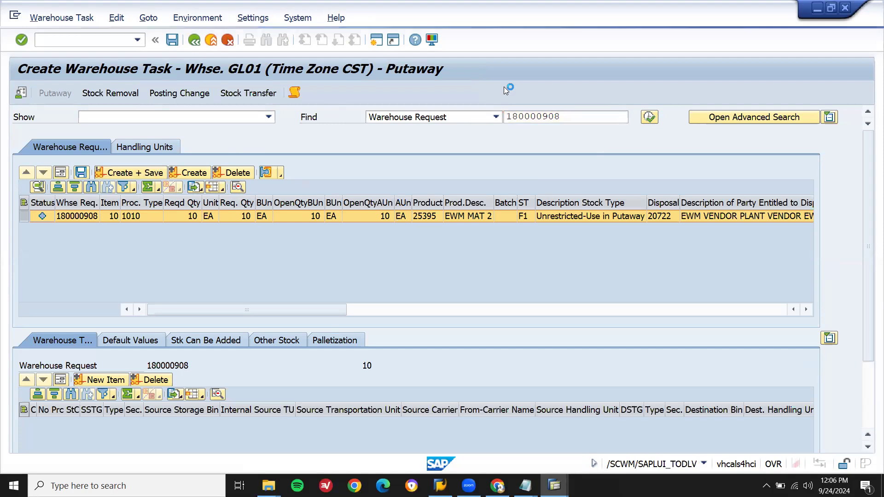
Open the Warehouse Management Monitor for warehouse GL01.
click(137, 40)
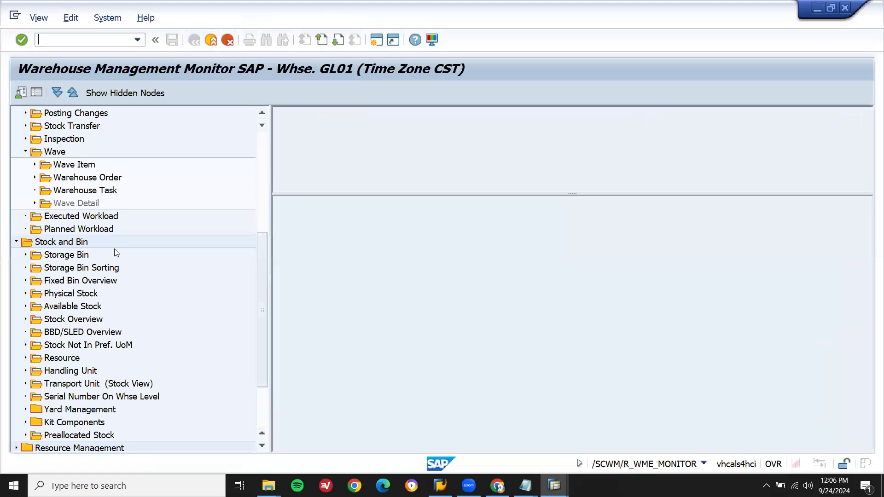
Search the monitor for inbound delivery 180000908 and list its warehouse tasks.
scroll(up, 3)
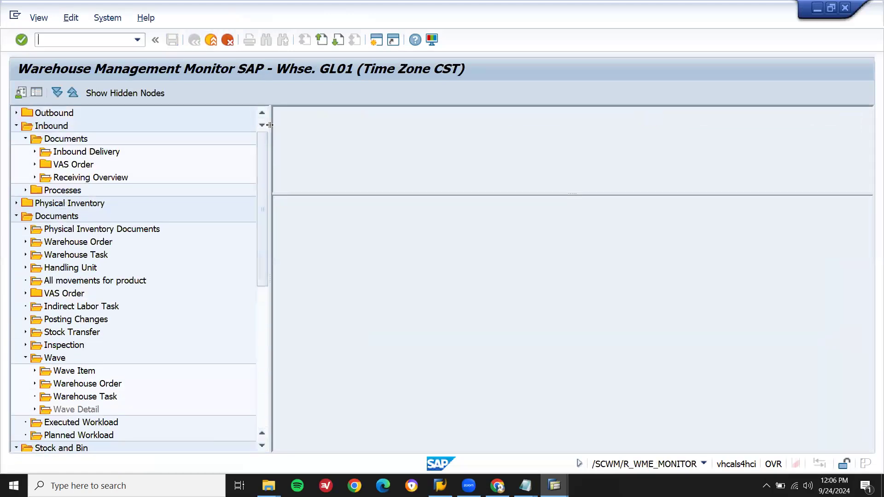
click(137, 40)
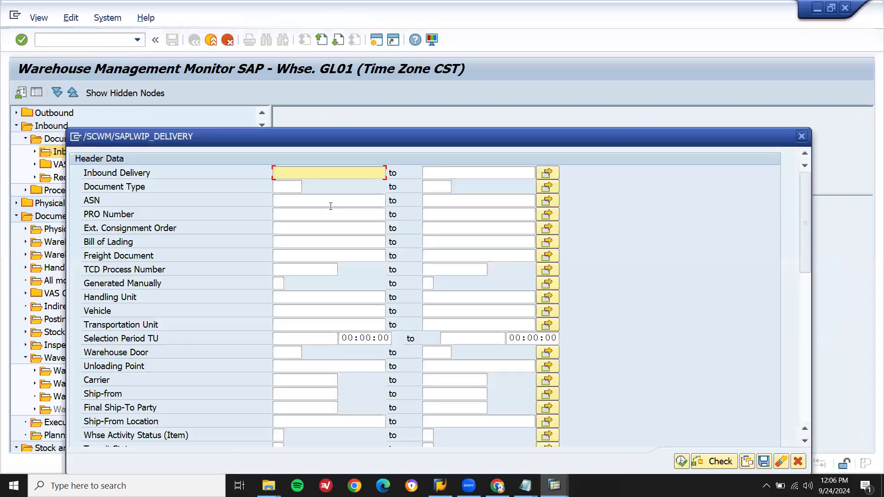
text(180000908)
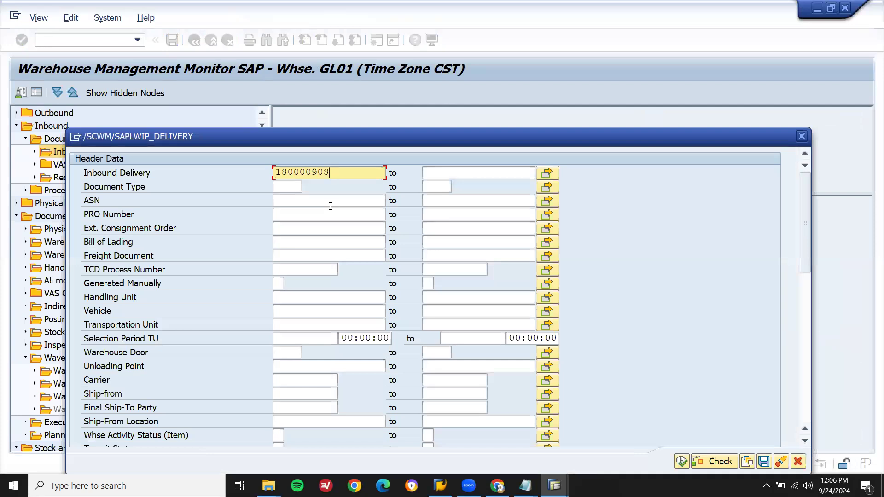
click(681, 462)
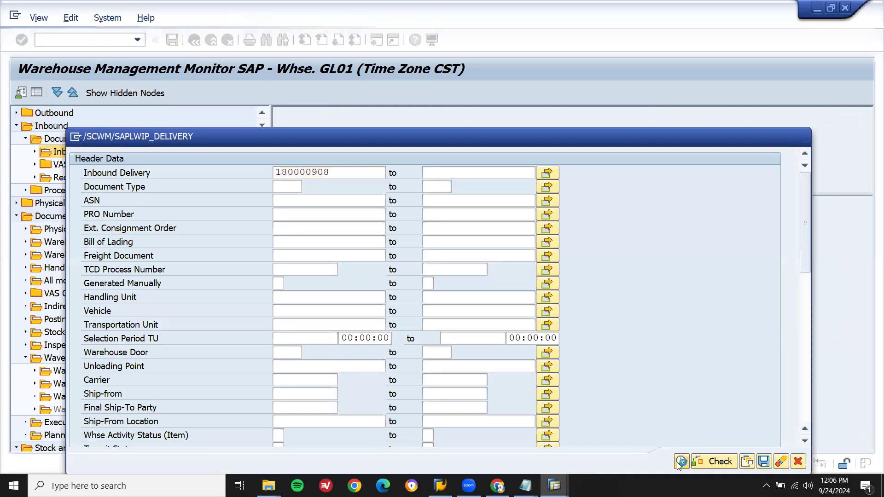
click(680, 462)
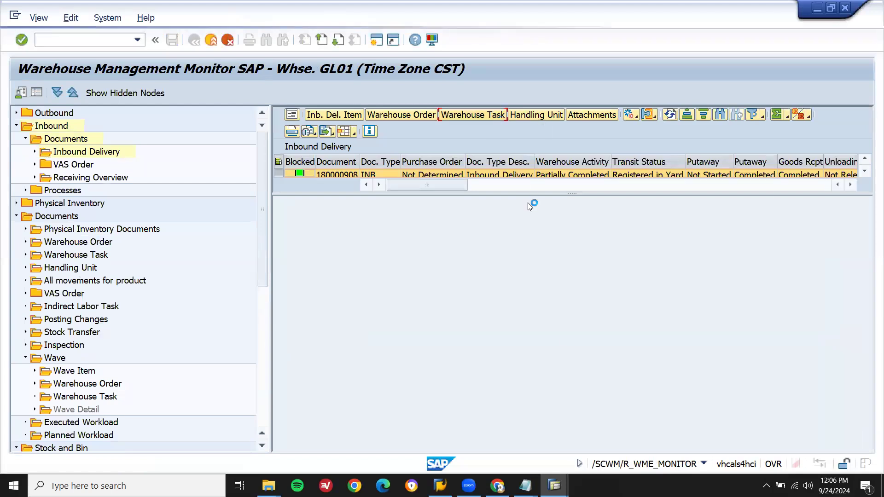
click(472, 114)
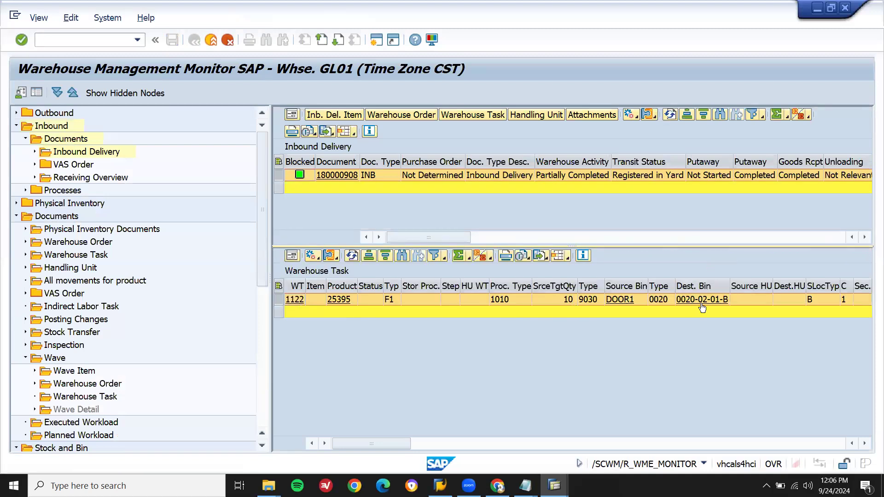
Confirm warehouse task 1122 to bin 0020-02-01-B and verify its status is C.
click(702, 299)
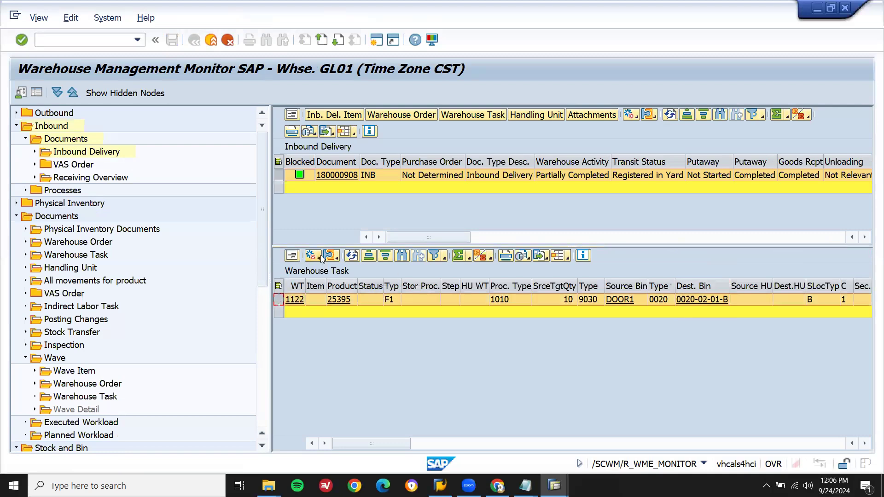
click(330, 255)
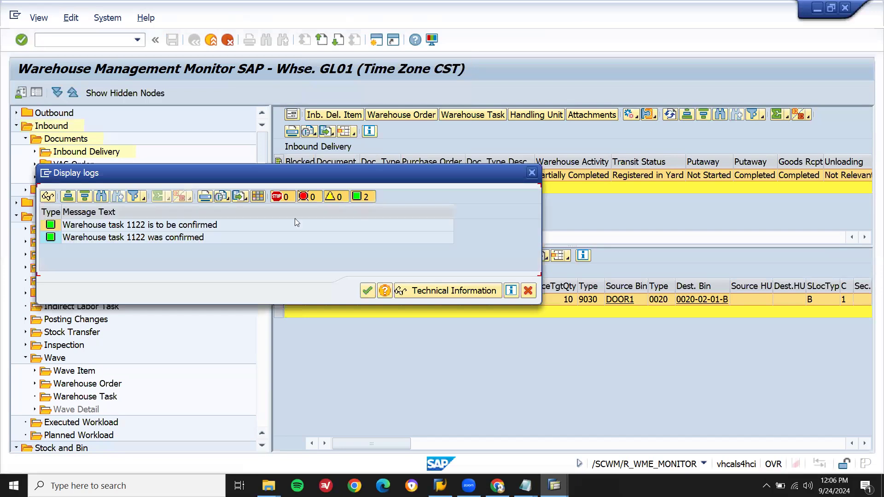
click(367, 290)
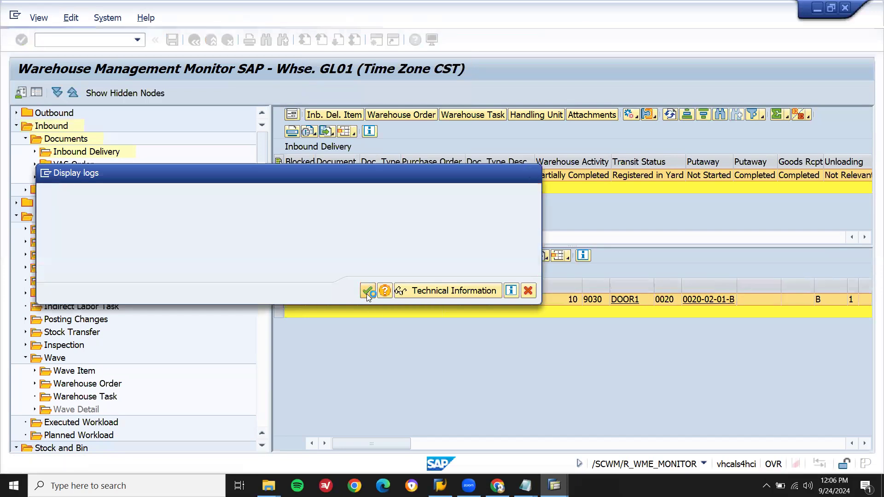
click(367, 290)
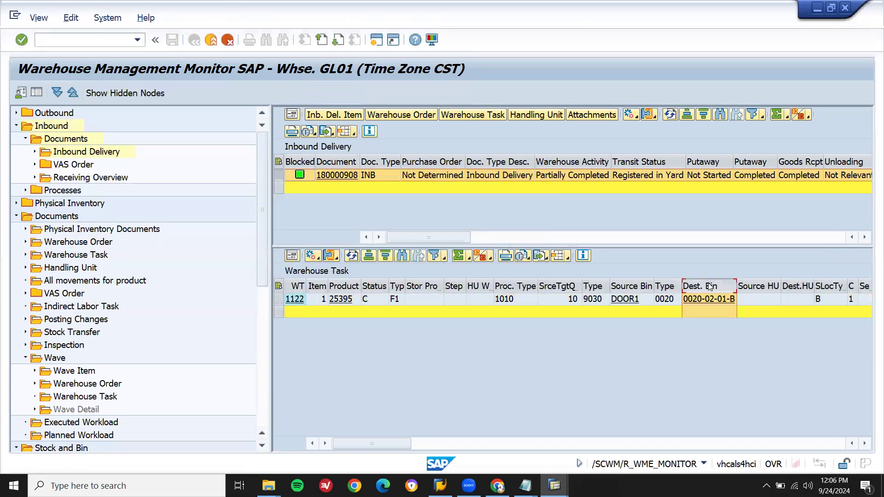
click(373, 298)
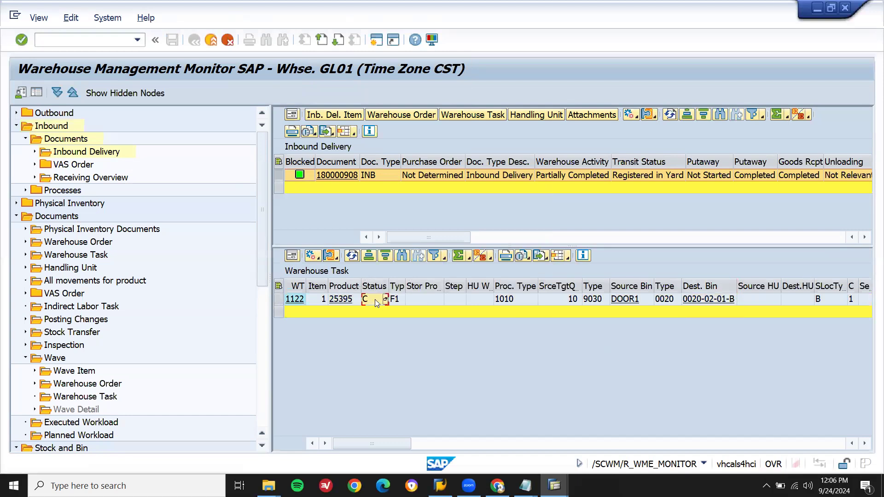
click(386, 298)
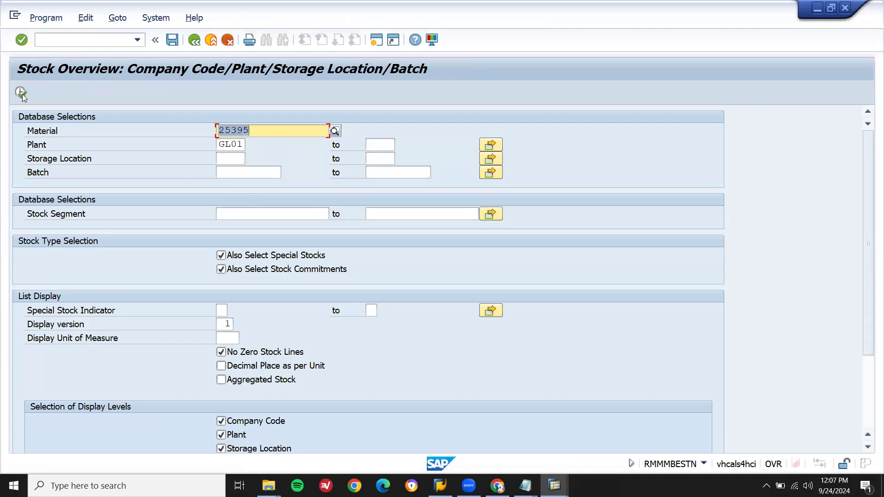
Run MMBE for material 25395, plant GL01, and review on-order stock (G001 30, FERT 20).
click(21, 93)
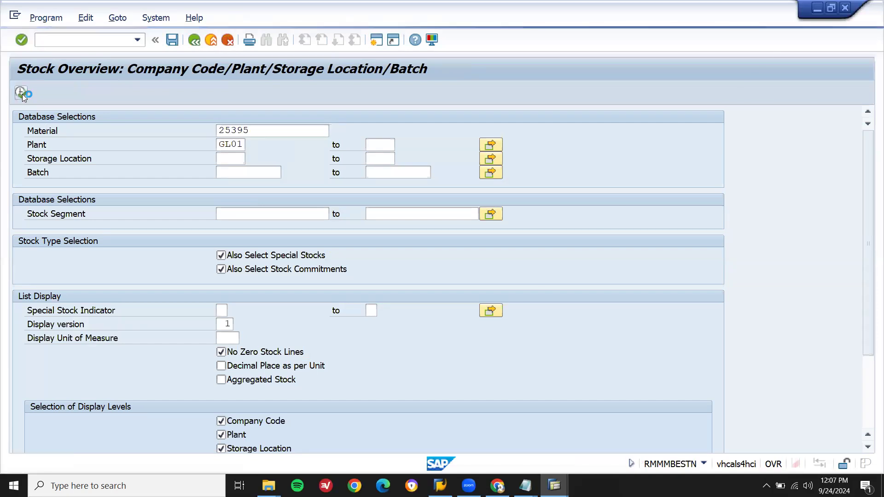
click(21, 93)
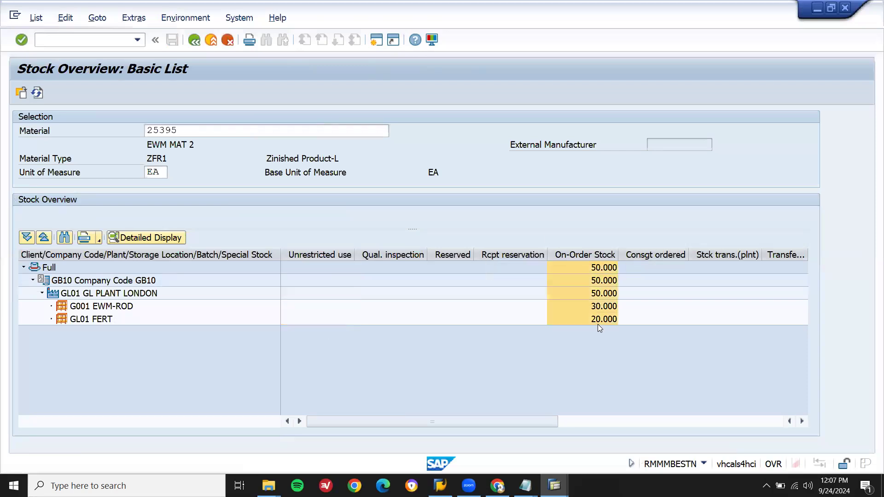
click(582, 319)
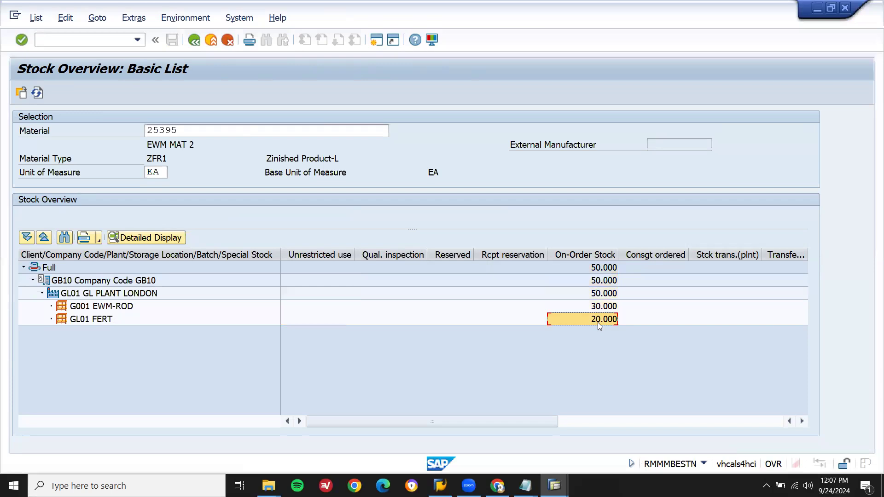
click(581, 305)
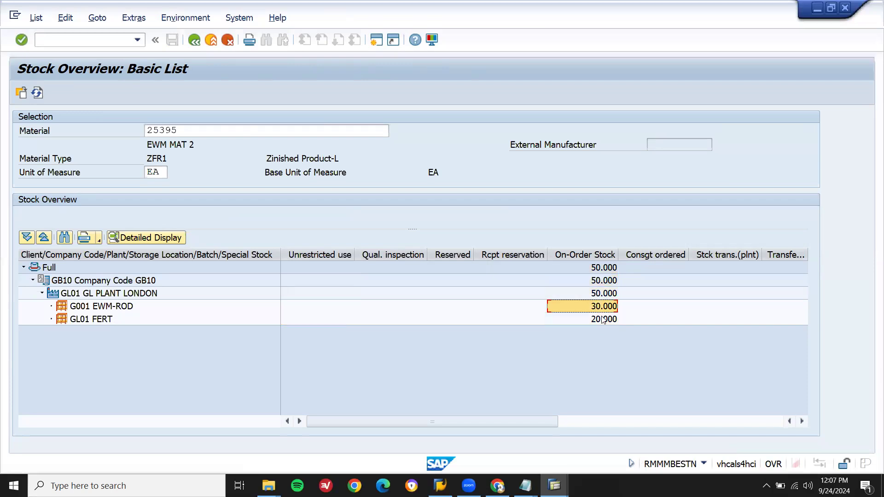
click(193, 40)
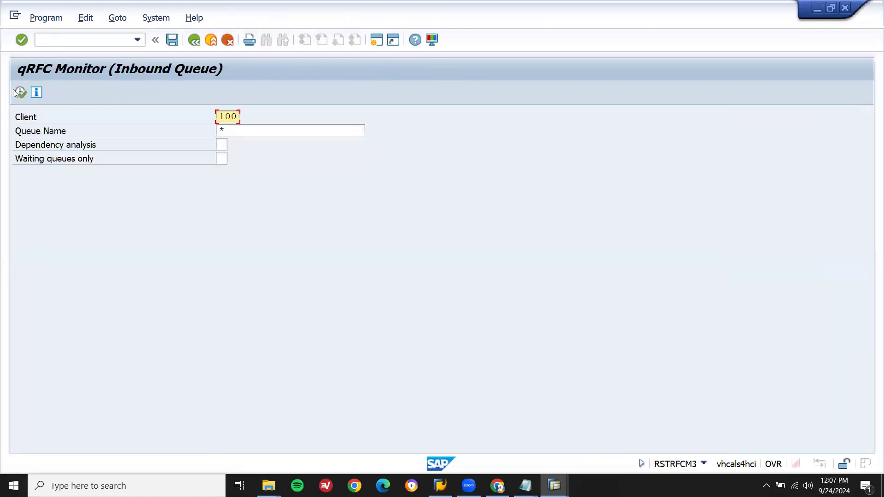
List SMQ2 inbound queues for client 100 and find no queue for 180000908.
click(18, 92)
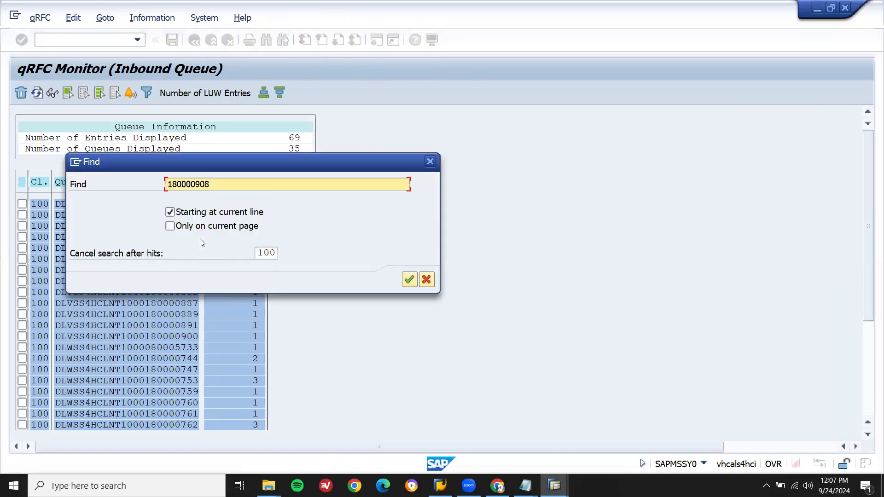
click(408, 280)
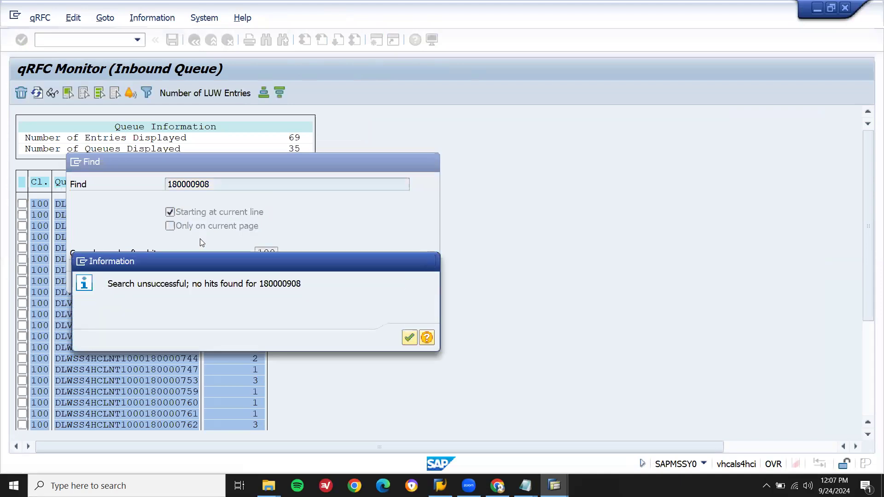
click(408, 337)
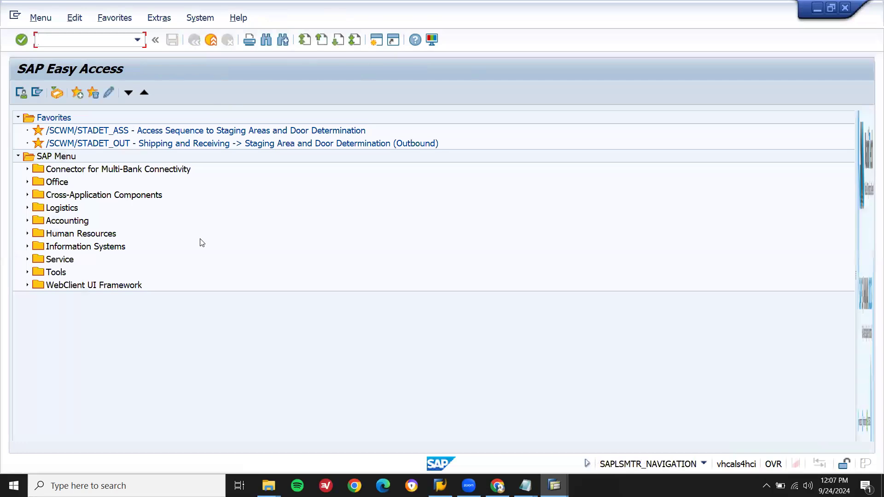
double_click(87, 142)
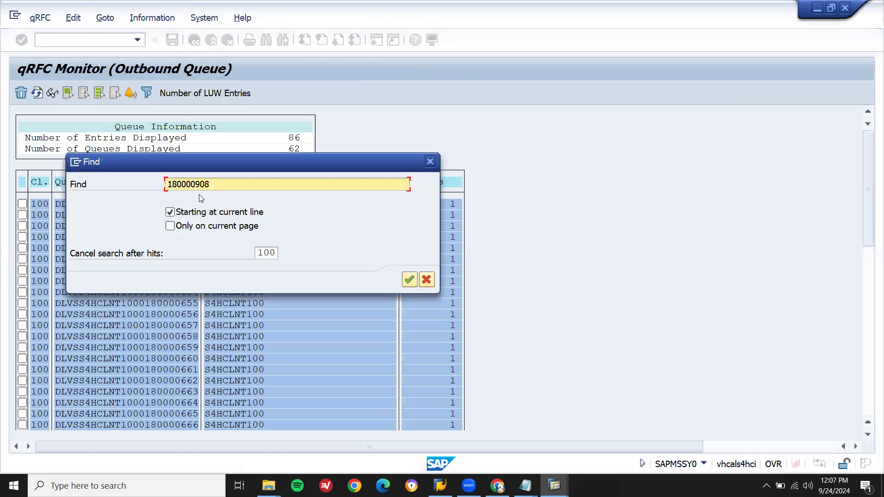
click(409, 280)
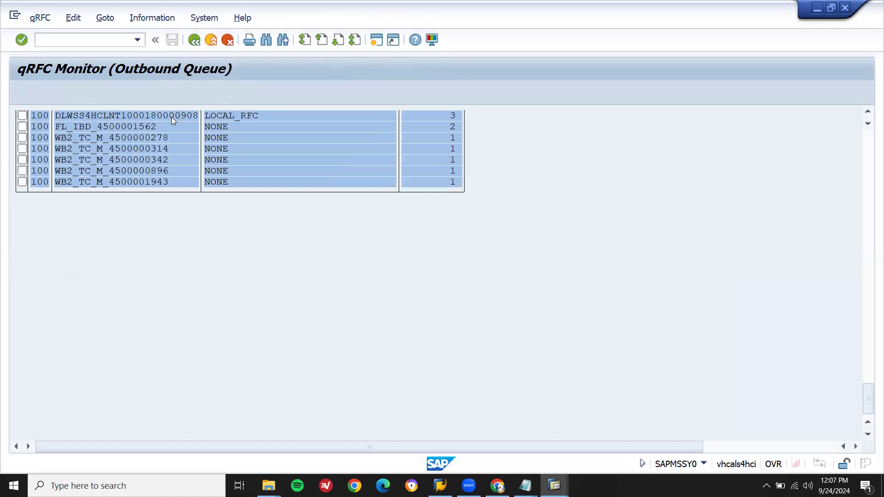
double_click(112, 115)
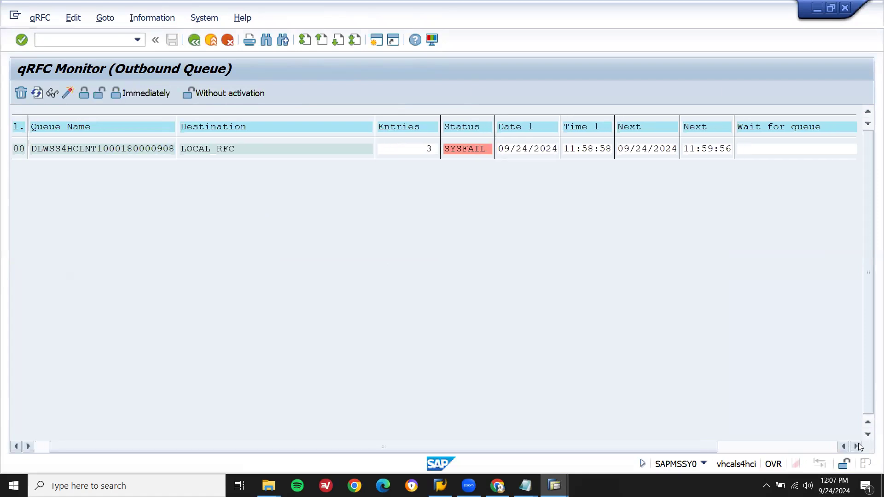
click(462, 149)
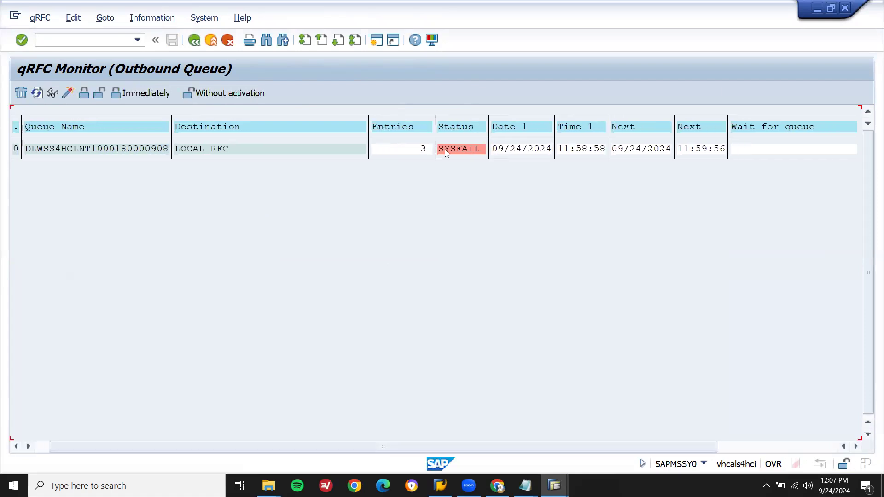
click(461, 148)
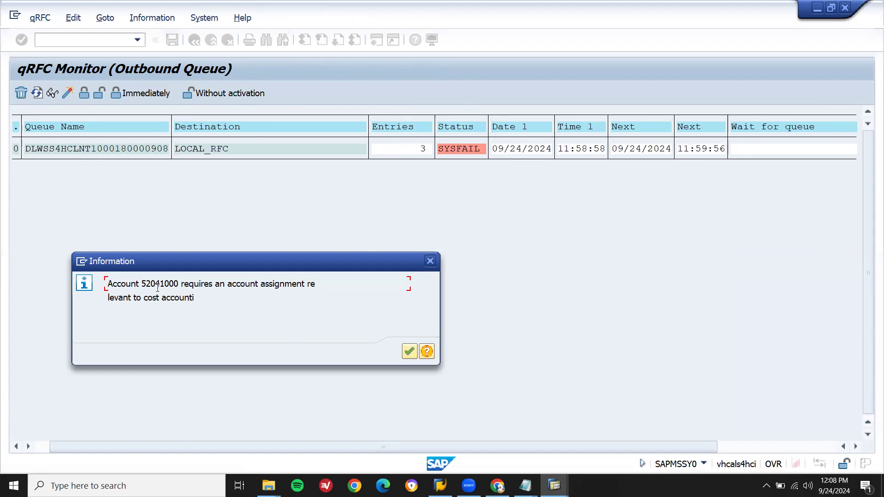
mouse_move(139, 311)
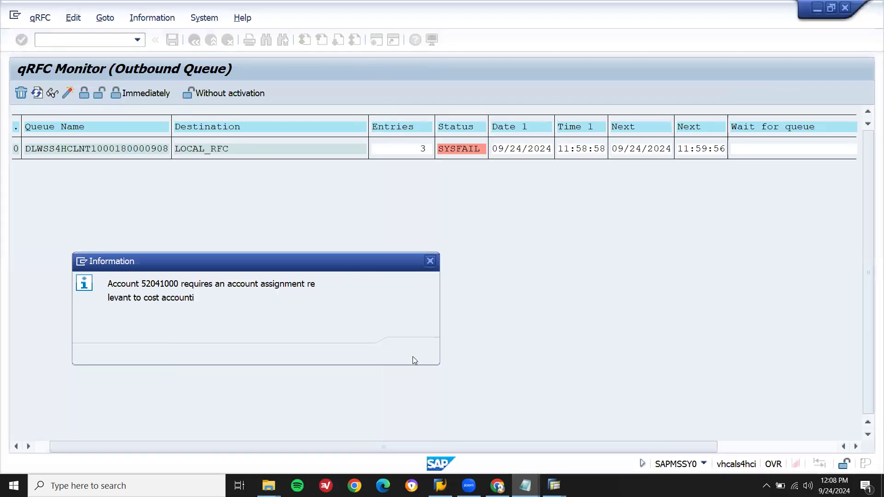
Close the error, go to OKB9 and position to the company code GB10 entries.
click(430, 260)
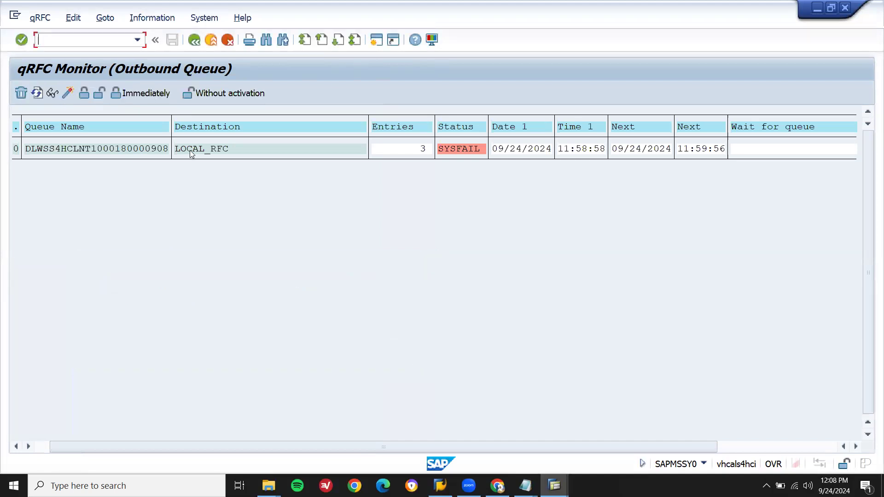
text(/)
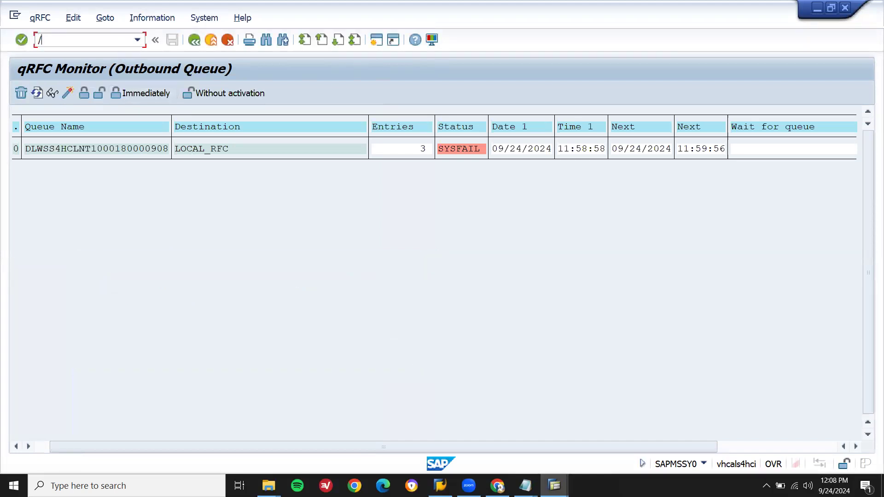
text(NO)
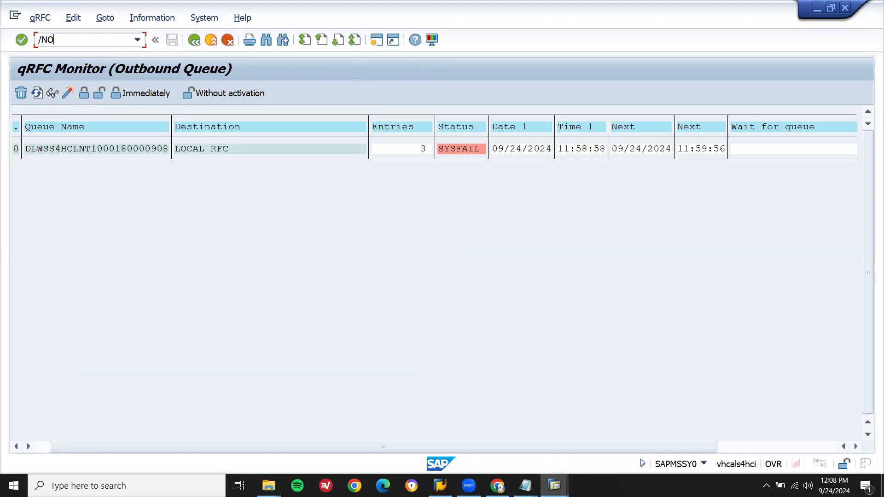
text(KB9)
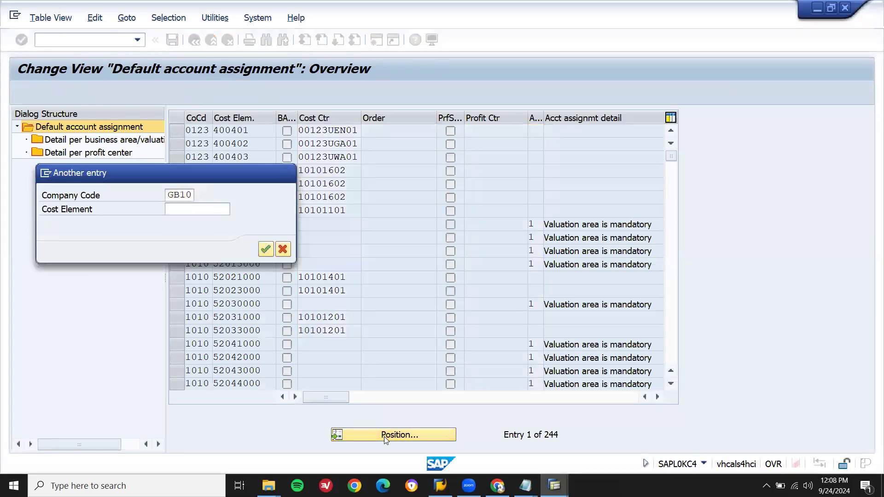
click(266, 249)
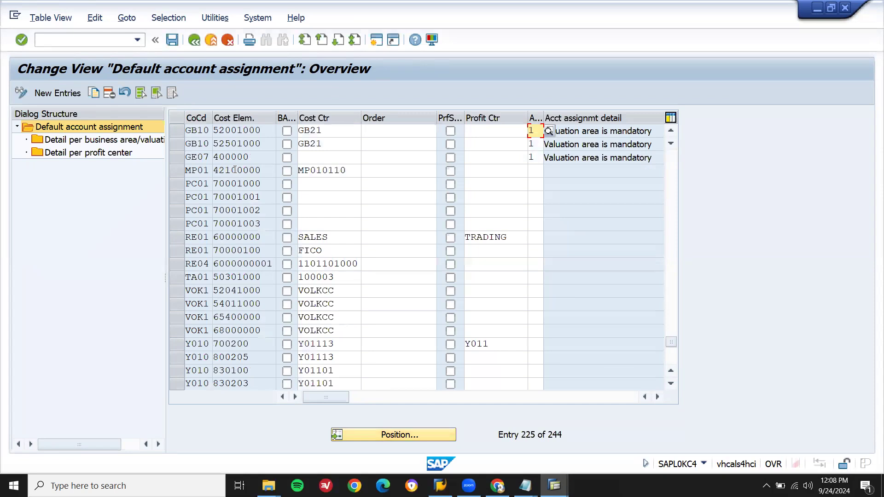
click(177, 130)
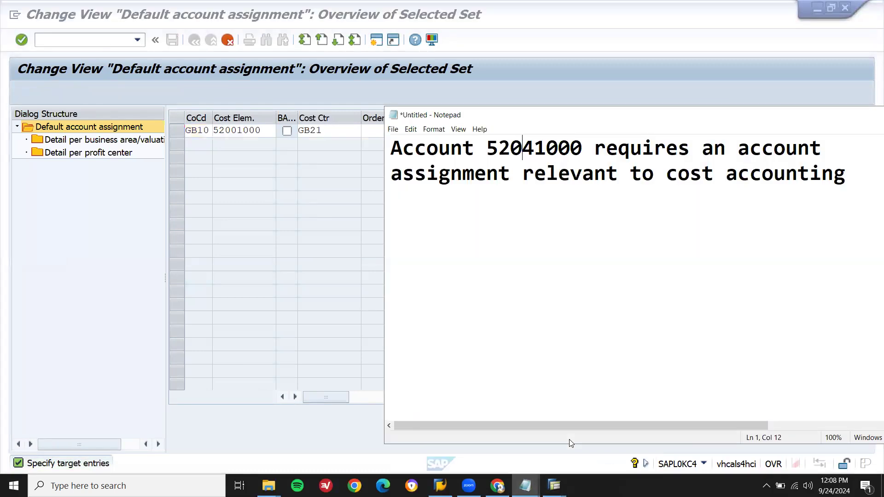
double_click(532, 148)
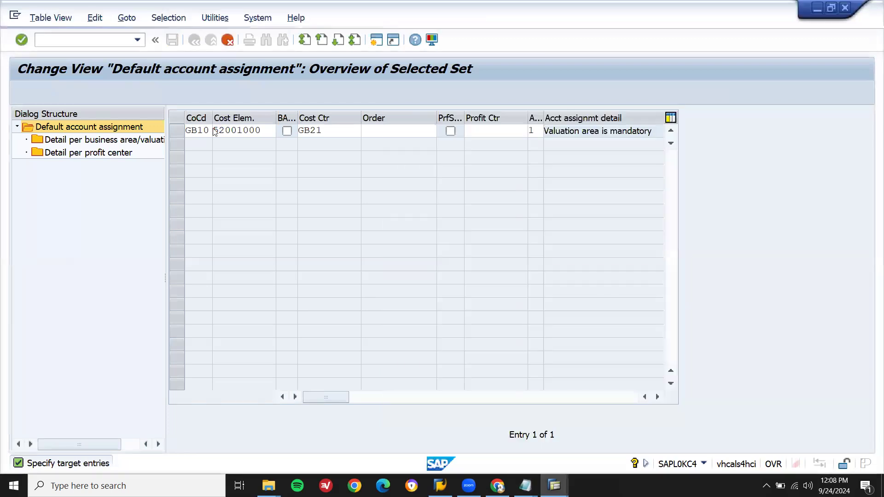
click(197, 130)
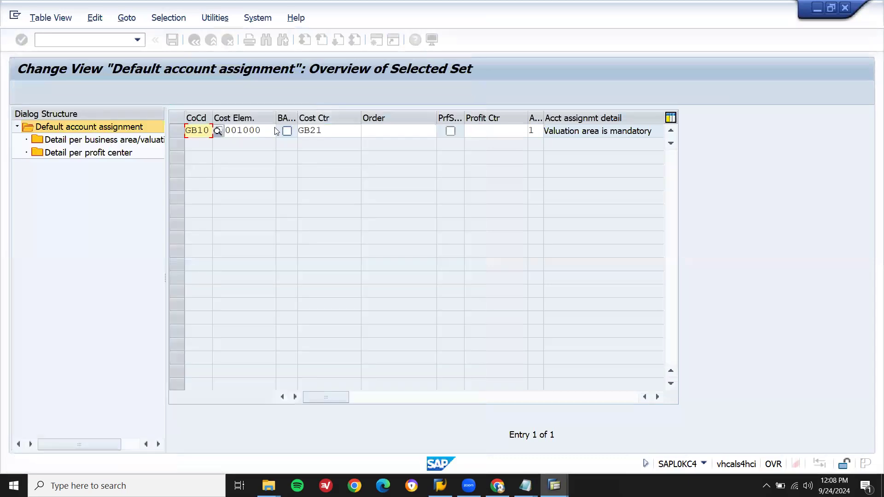
text(5200100D)
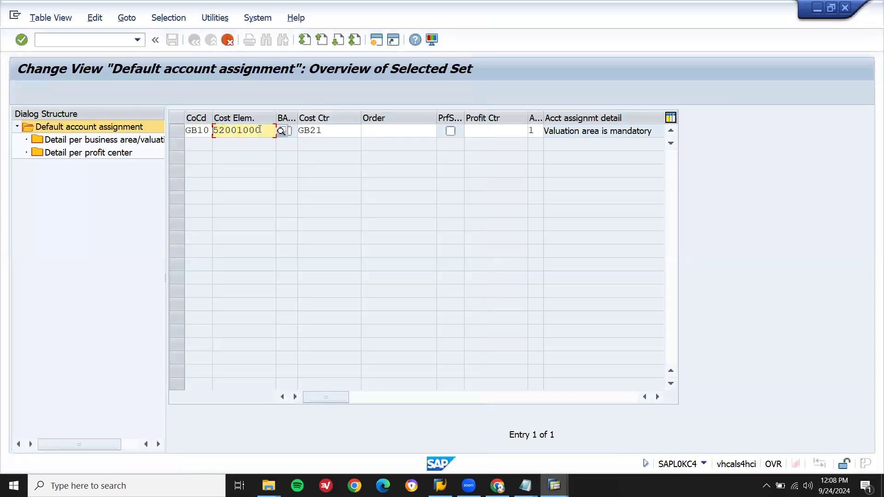
text(52041000)
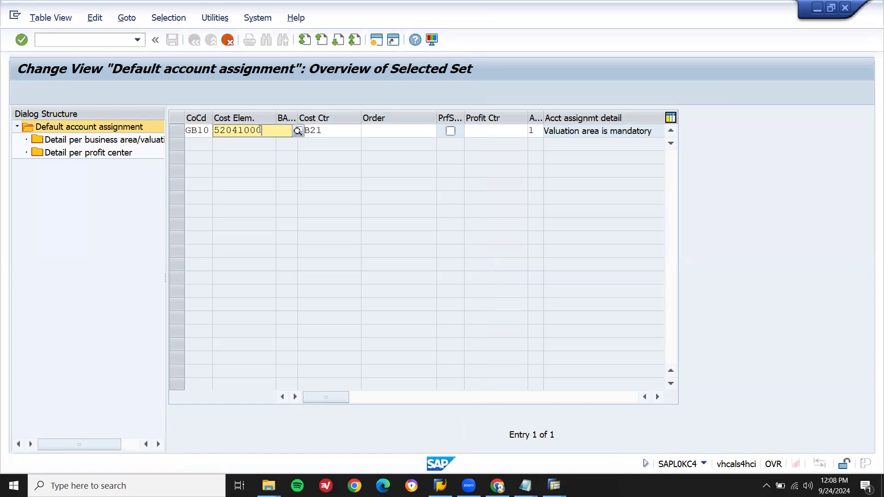
click(298, 130)
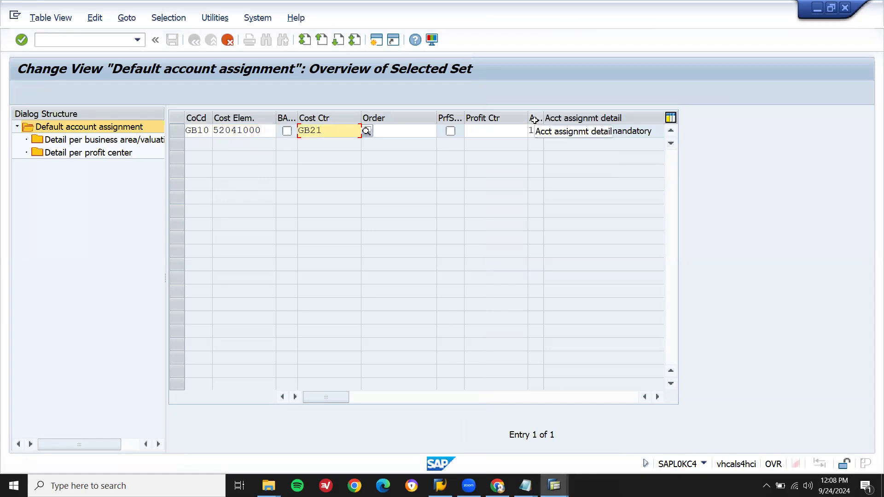
click(532, 130)
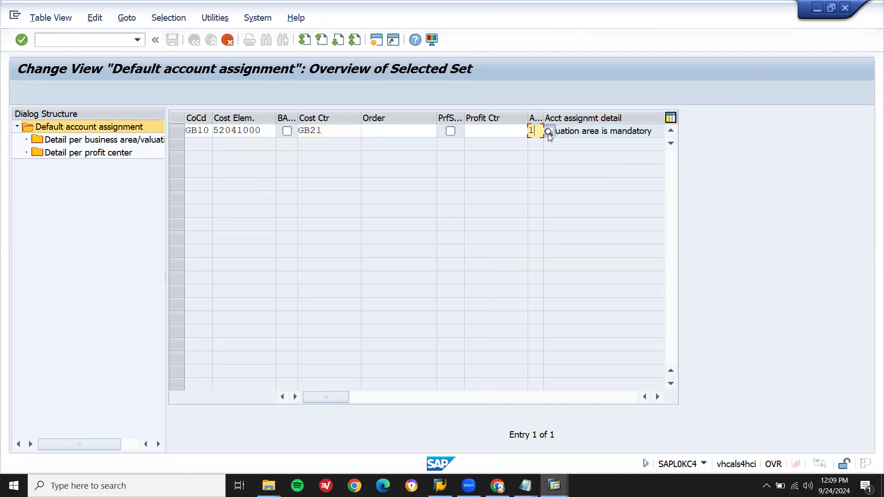
click(547, 131)
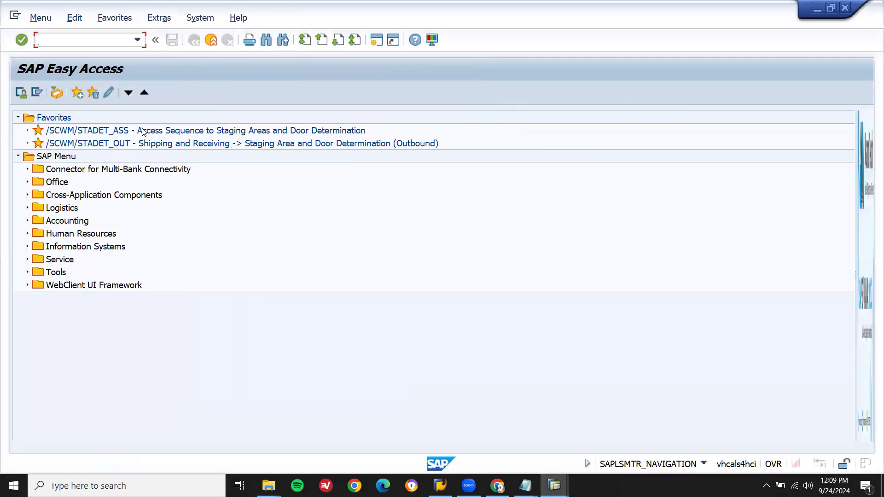
Start the outbound qRFC queue monitor and list all outbound queues.
click(137, 39)
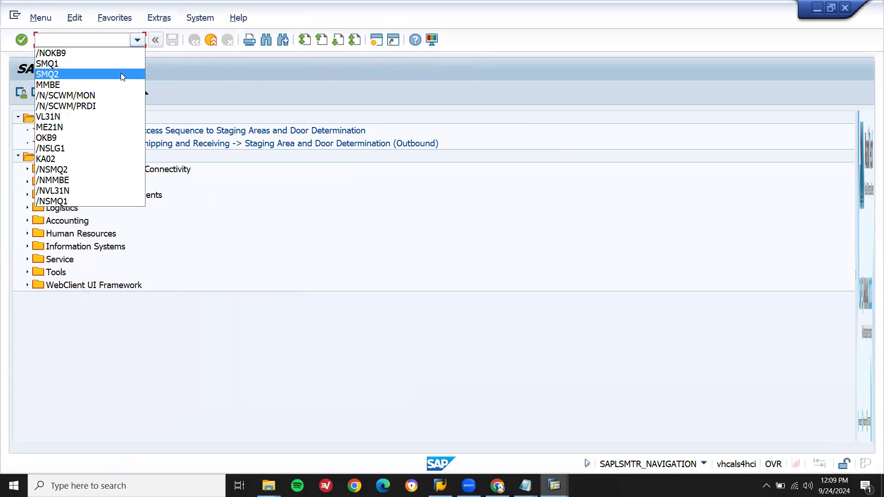
click(47, 73)
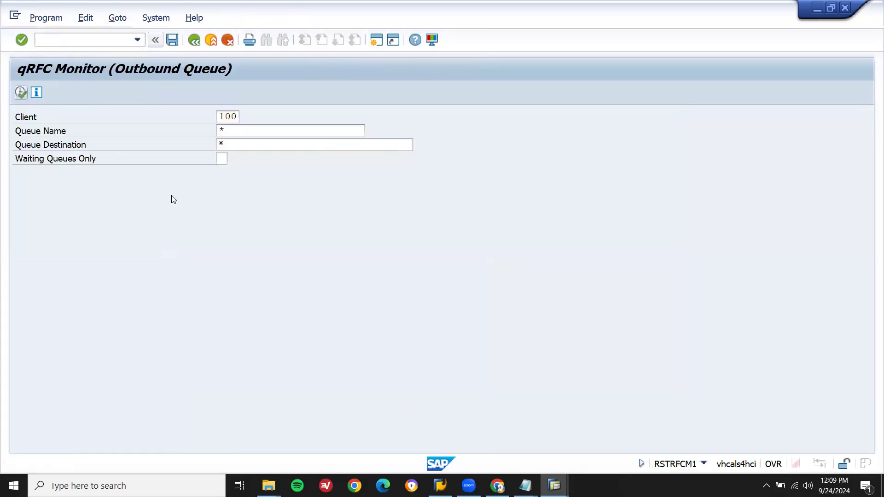
click(21, 92)
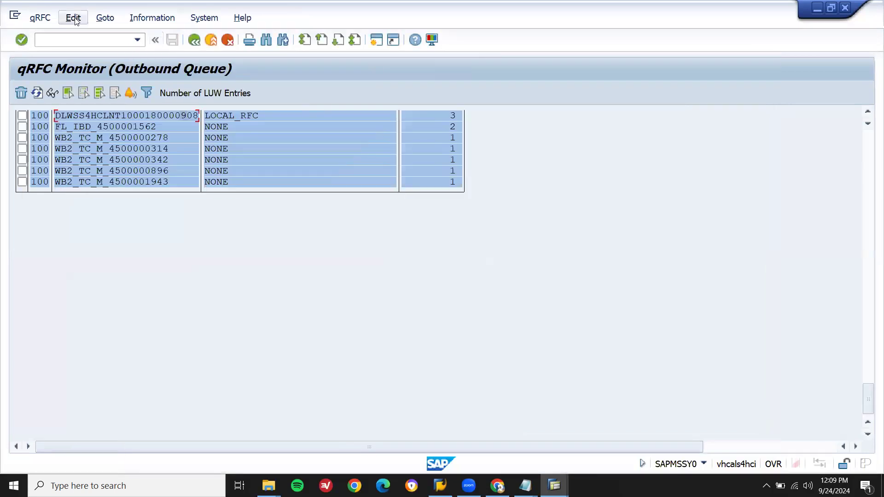
mouse_move(96, 120)
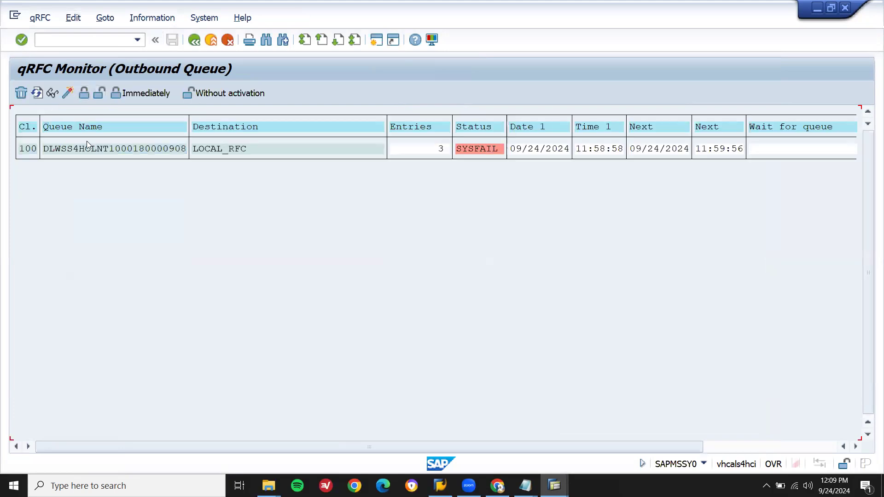
click(72, 18)
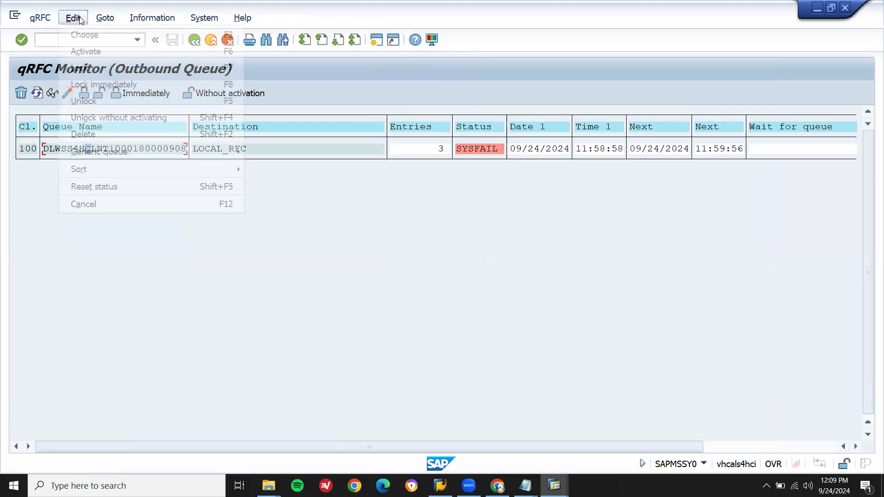
mouse_move(94, 187)
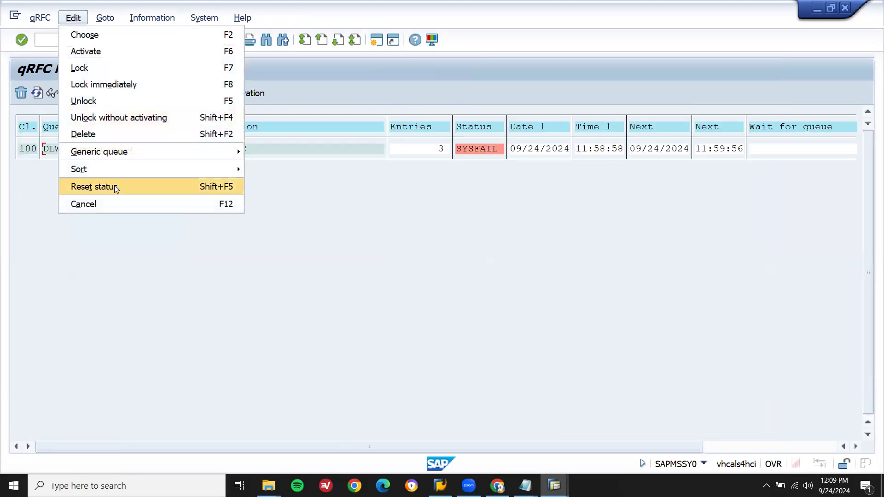
click(114, 188)
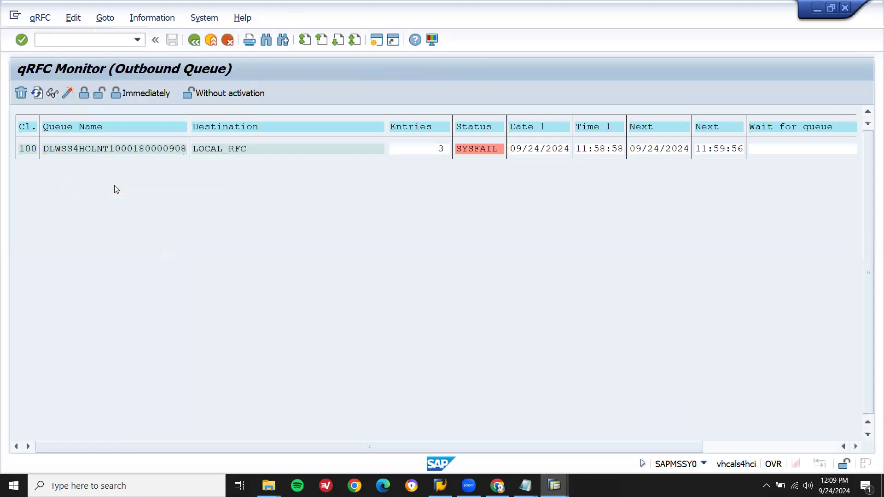
click(67, 93)
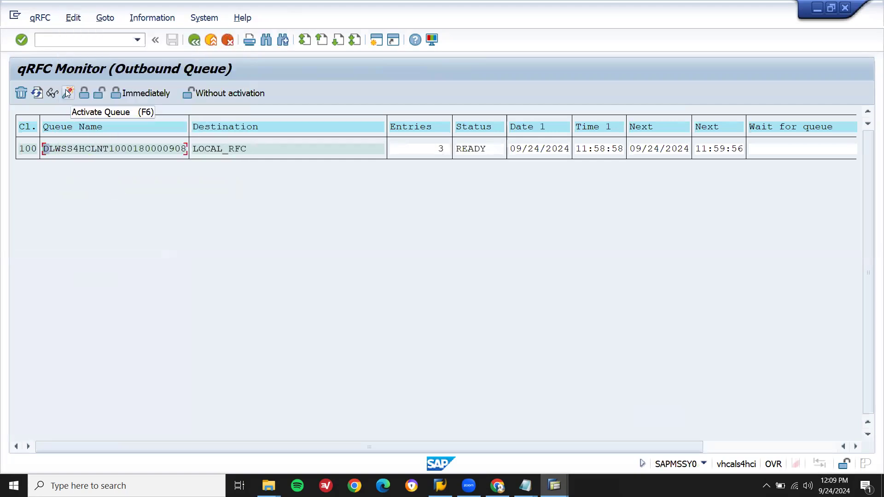
click(66, 93)
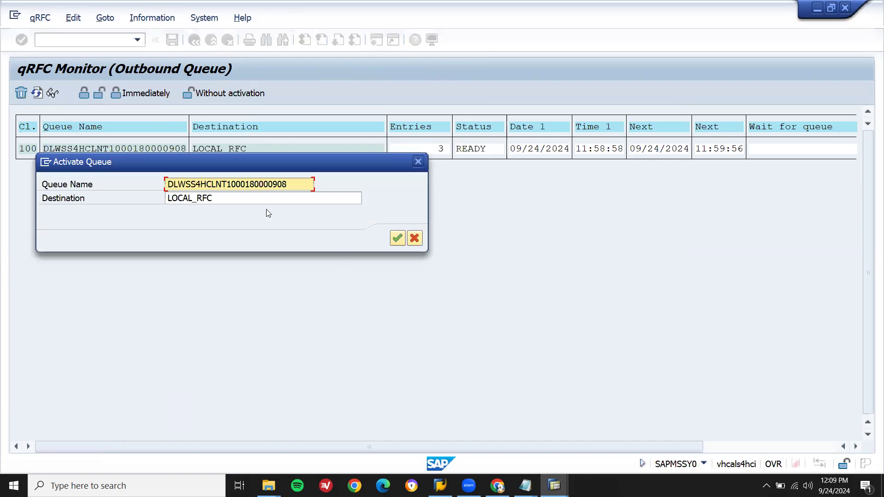
click(397, 238)
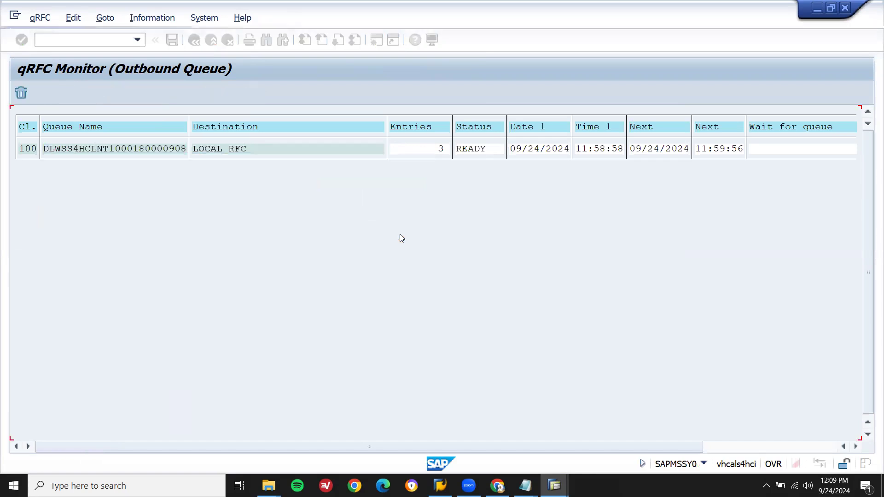
click(114, 149)
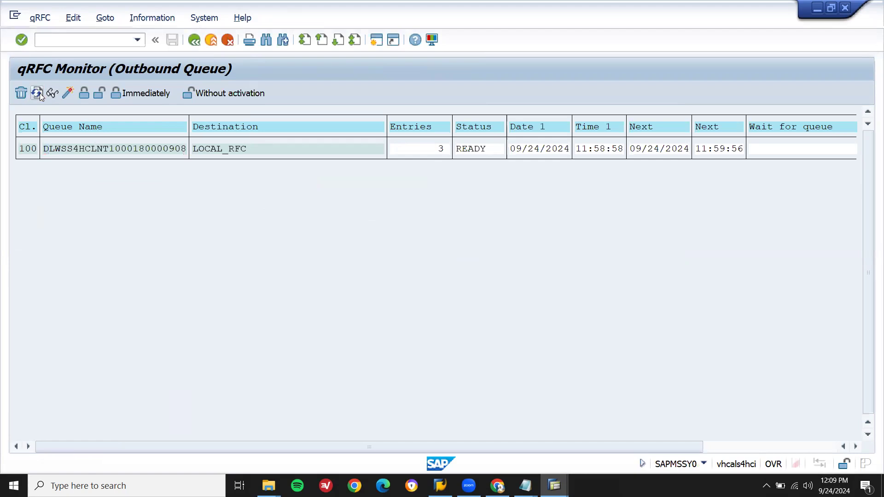
click(195, 40)
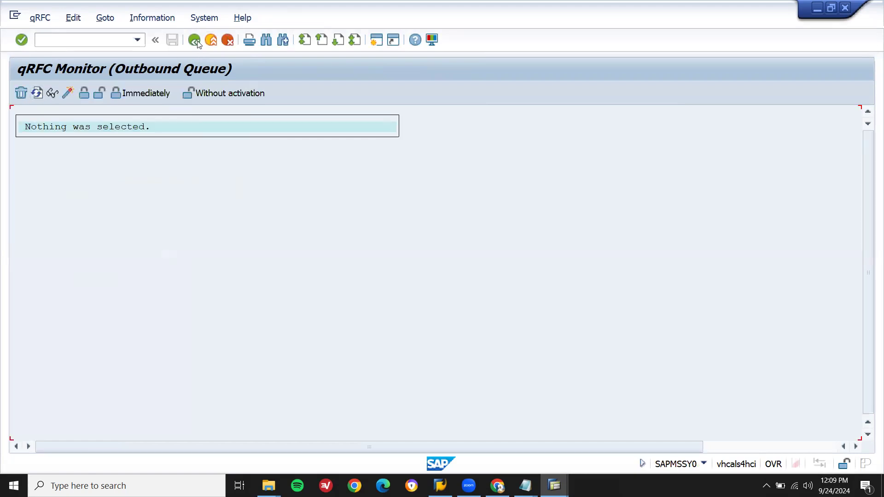
Locate queue ending 180000907 in the full qRFC queue list.
click(193, 40)
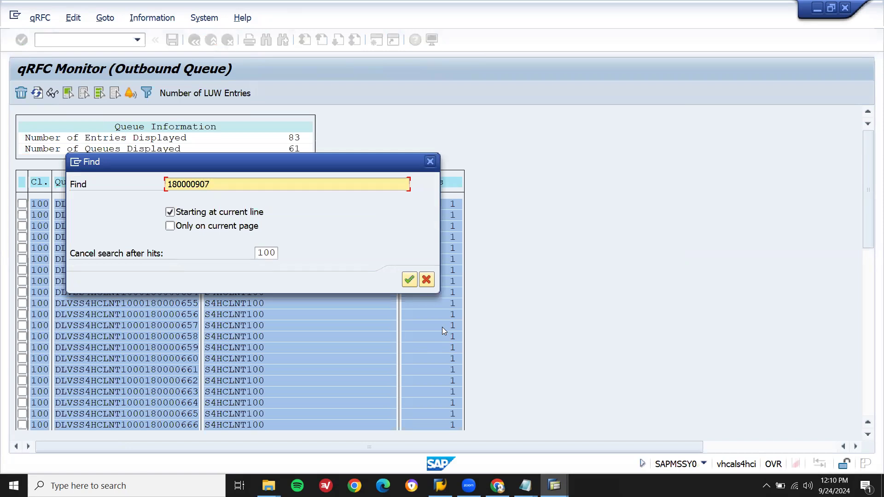
click(408, 280)
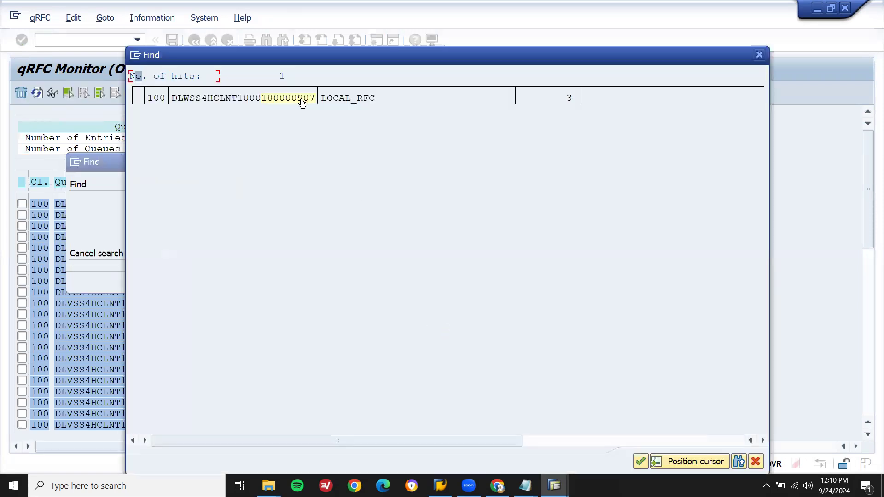
click(760, 54)
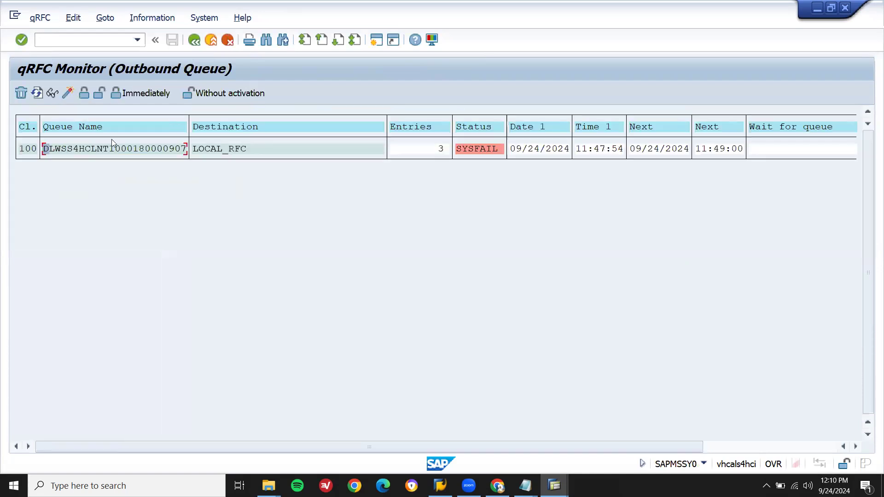
click(73, 18)
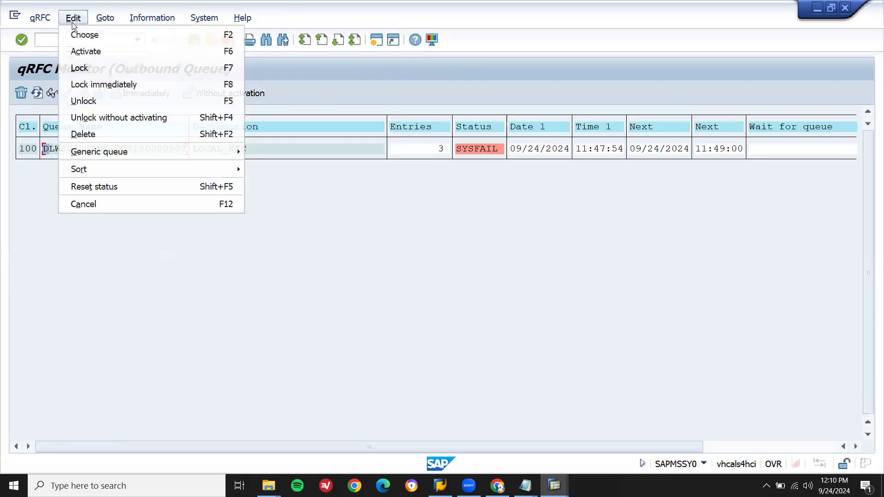
click(94, 187)
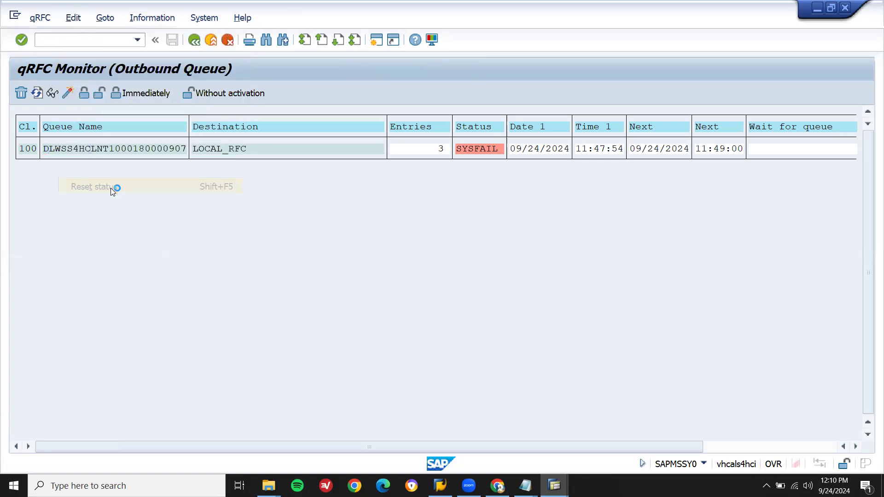
click(90, 187)
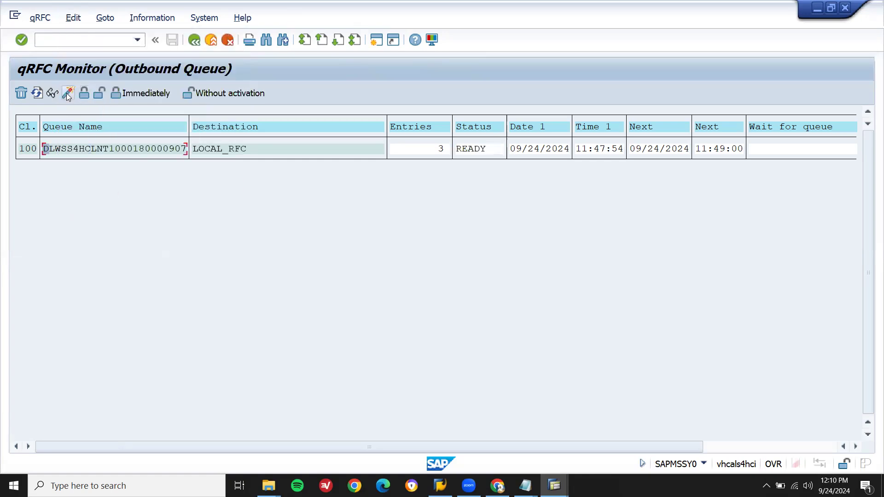
click(67, 93)
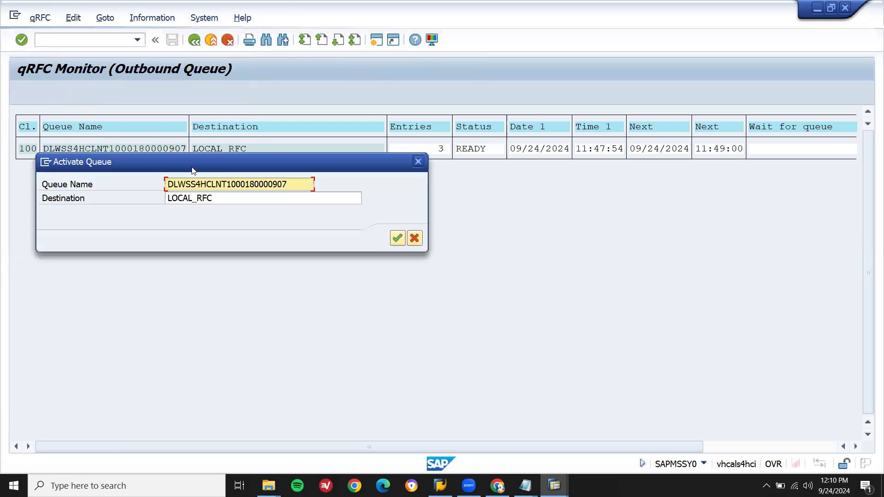
click(397, 238)
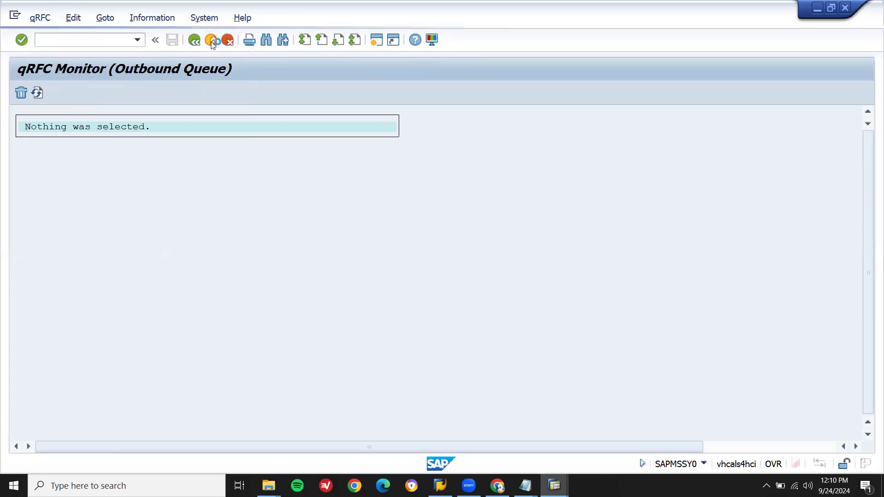
click(193, 40)
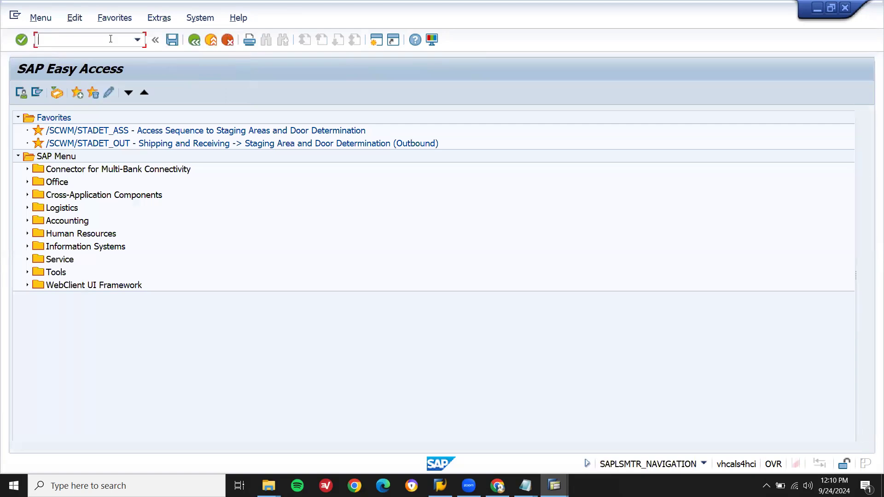
Run MMBE for material 25395 plant GL01: 30 EA unrestricted at G002 EWM-AFS, 20 on-order at FERT.
text(MMBE)
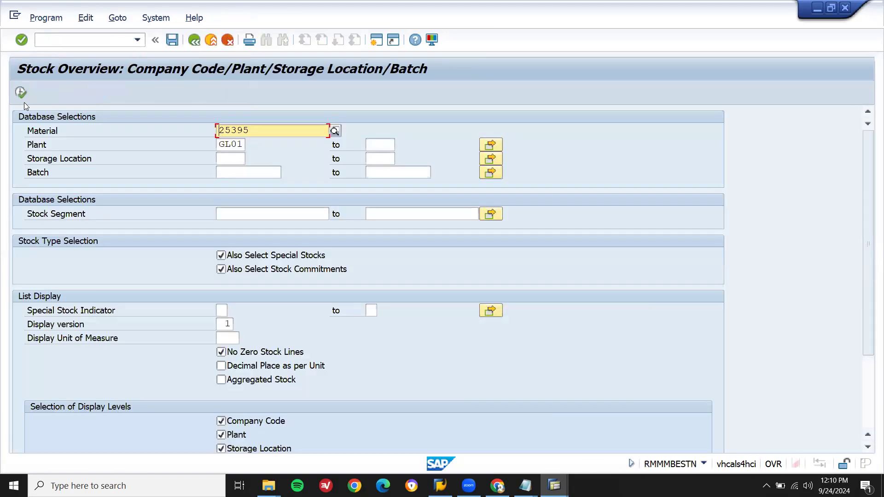
click(21, 92)
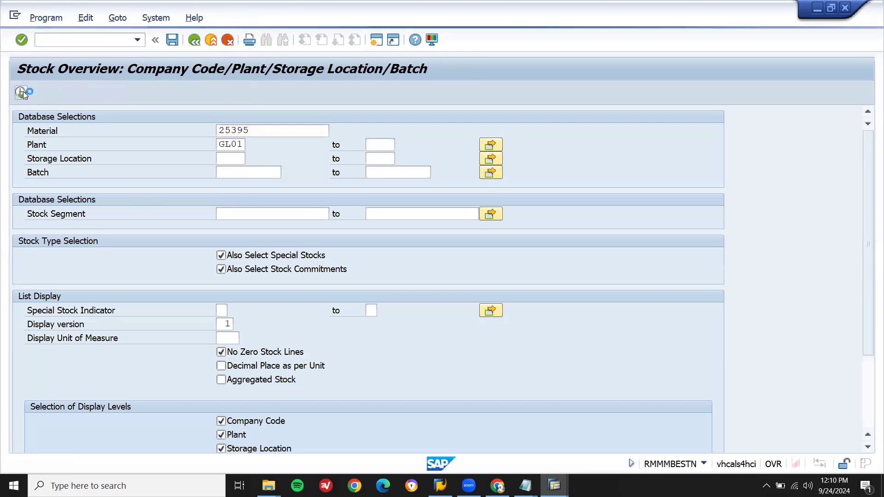
click(21, 92)
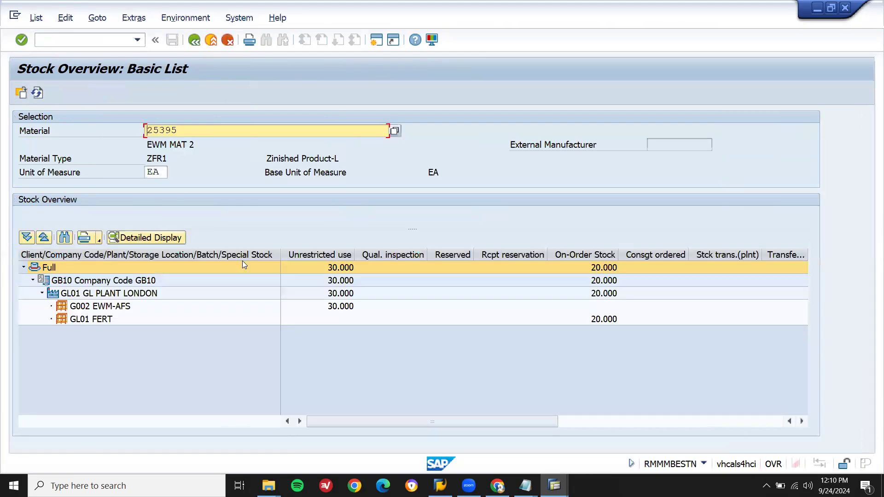
click(582, 319)
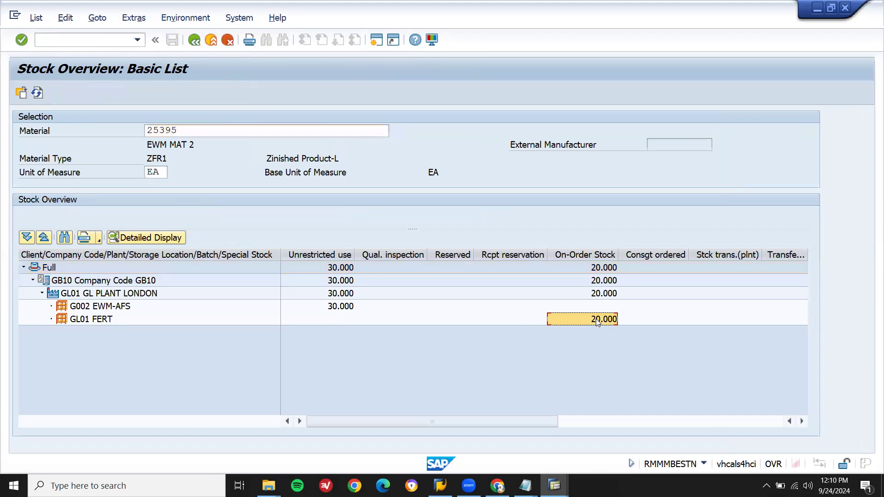
mouse_move(345, 311)
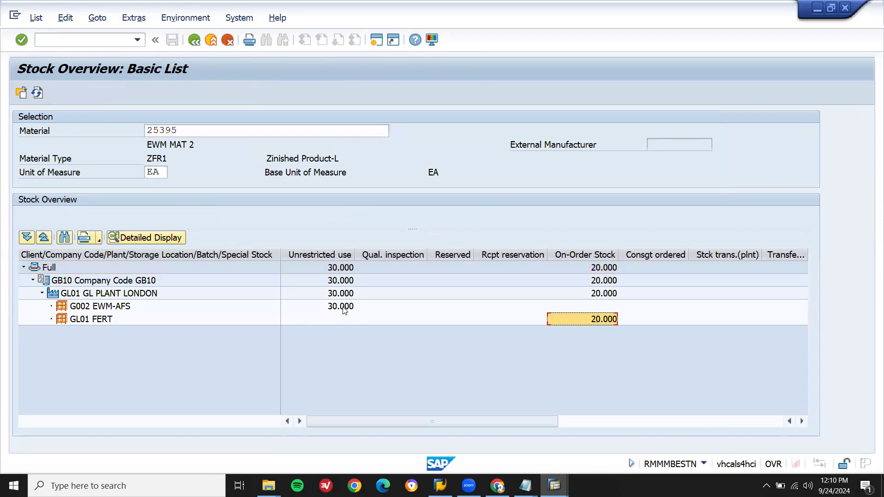
click(318, 306)
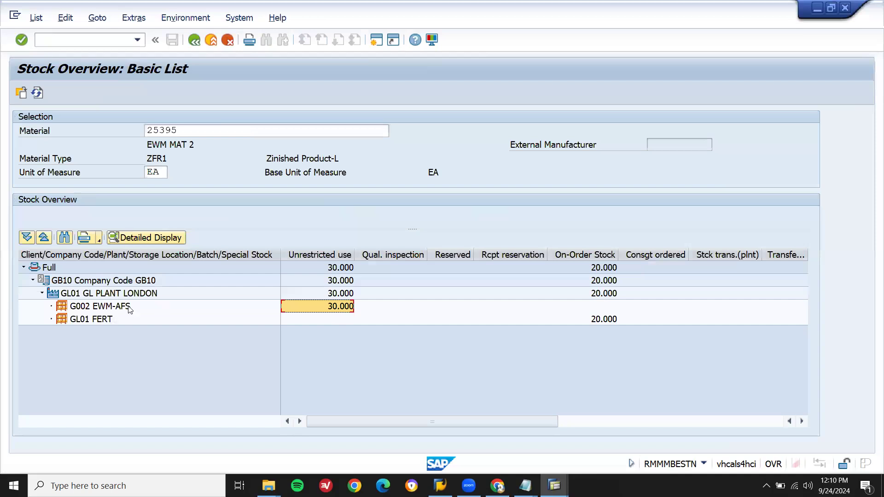
mouse_move(348, 315)
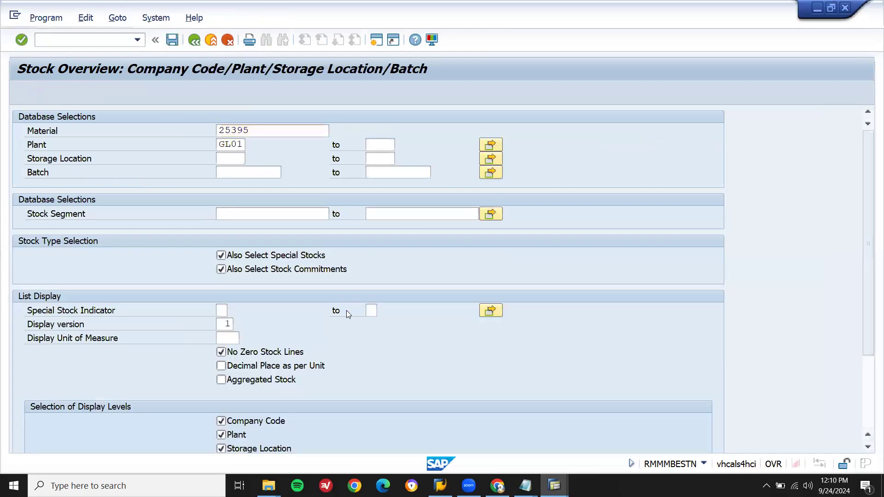
click(194, 40)
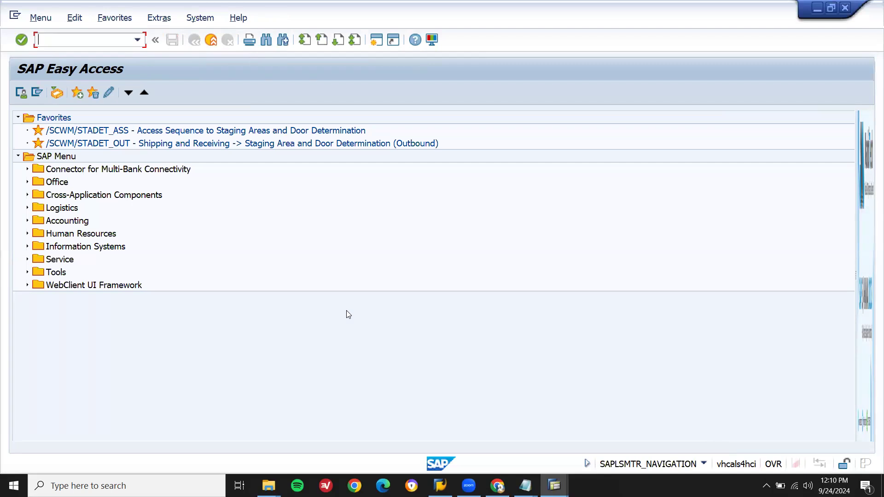
mouse_move(631, 167)
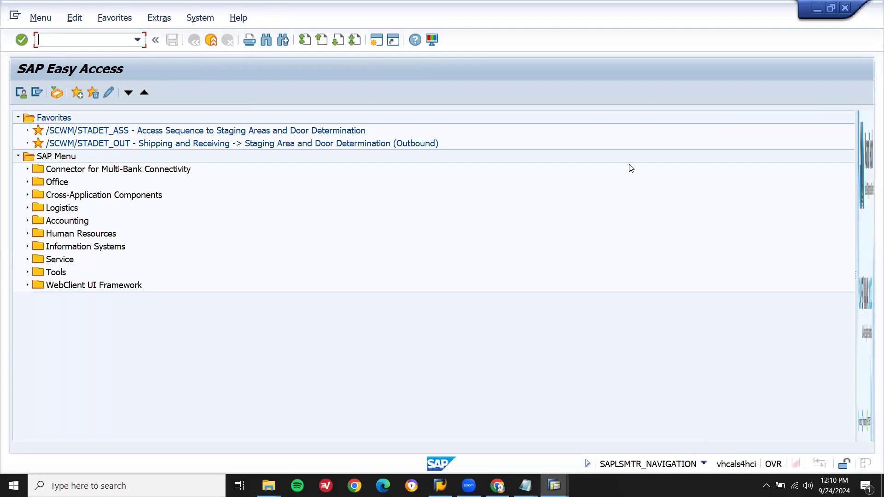